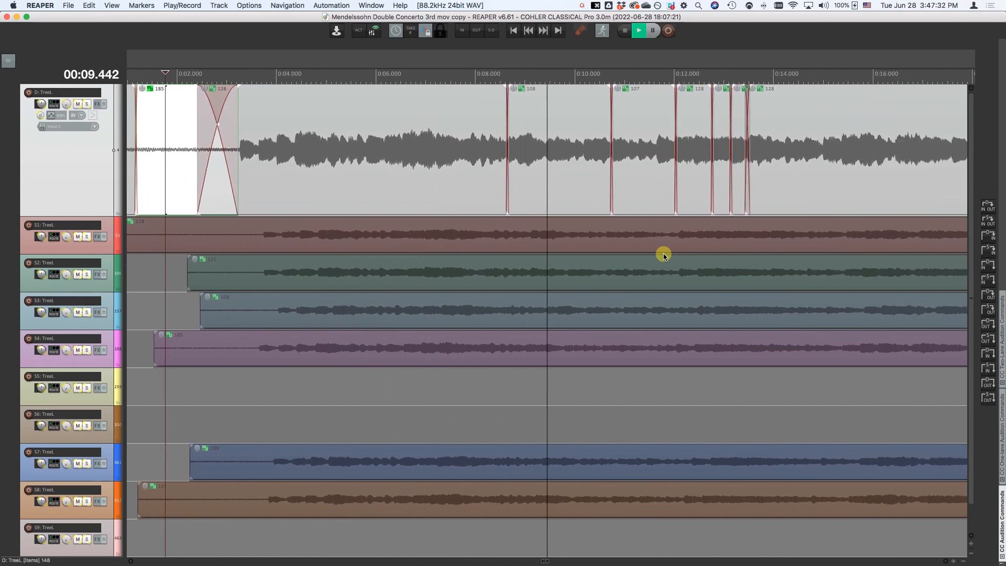
Step: Select the crossfade item and enter two-lane fade edit mode
click(637, 30)
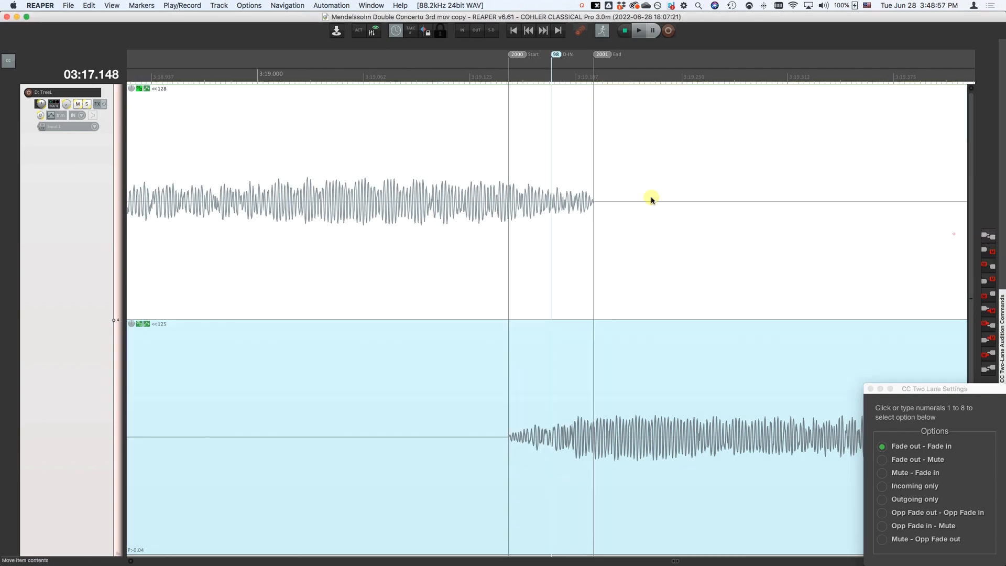
Step: Set the edit point at 3:19.173 so both lanes show full overlapping audio
click(638, 30)
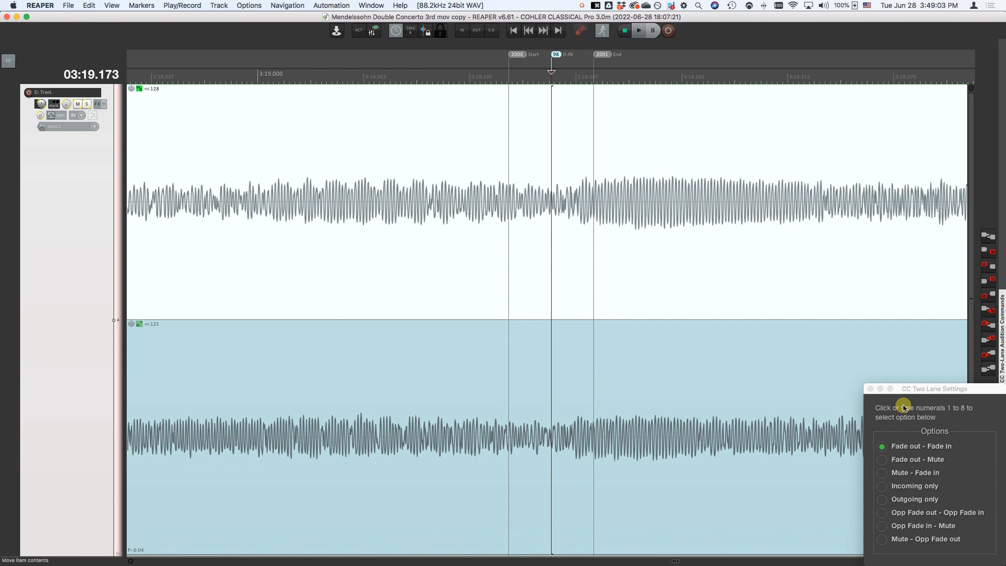
mouse_move(246, 137)
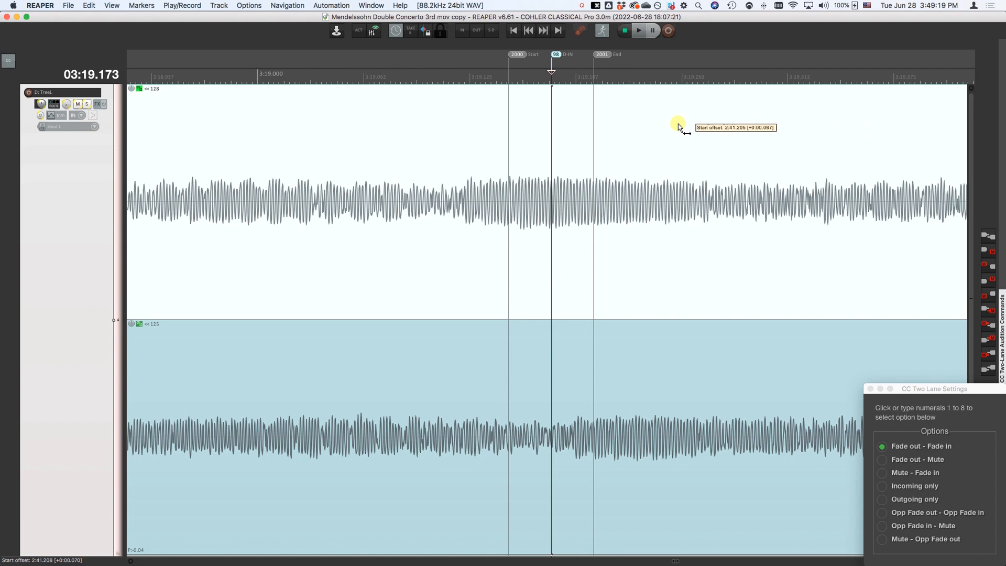
drag(678, 125, 797, 126)
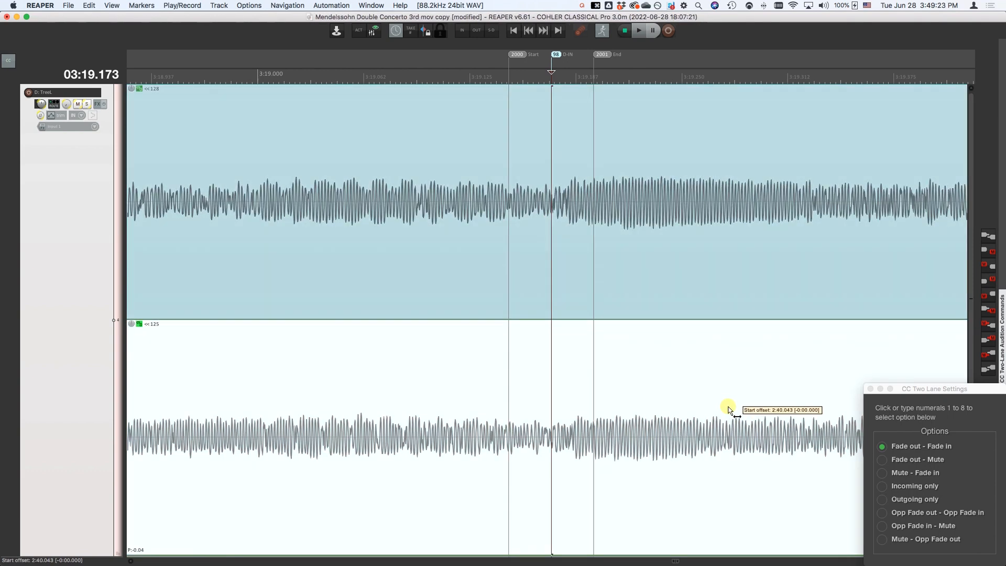
drag(728, 411, 718, 410)
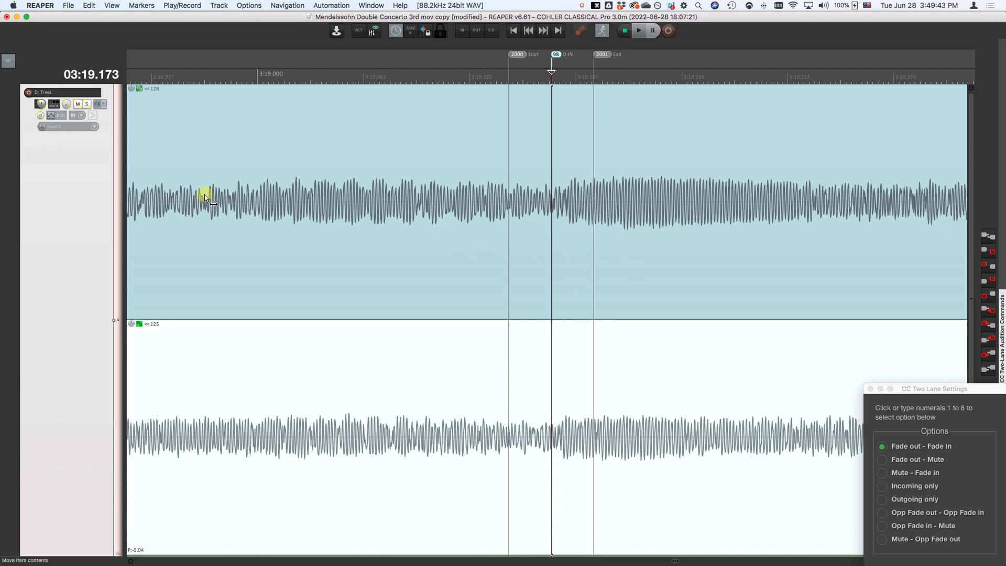
mouse_move(888, 297)
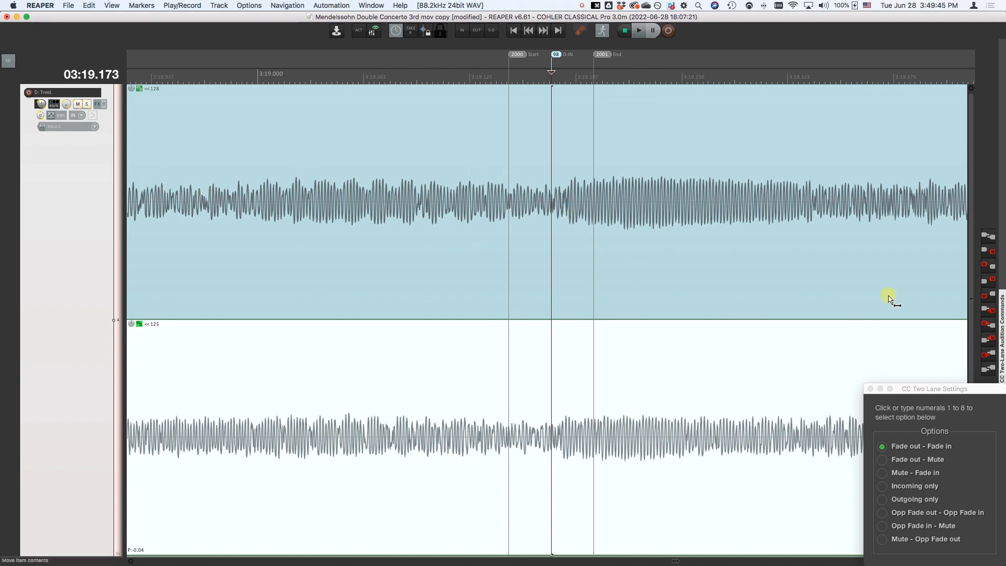
mouse_move(884, 286)
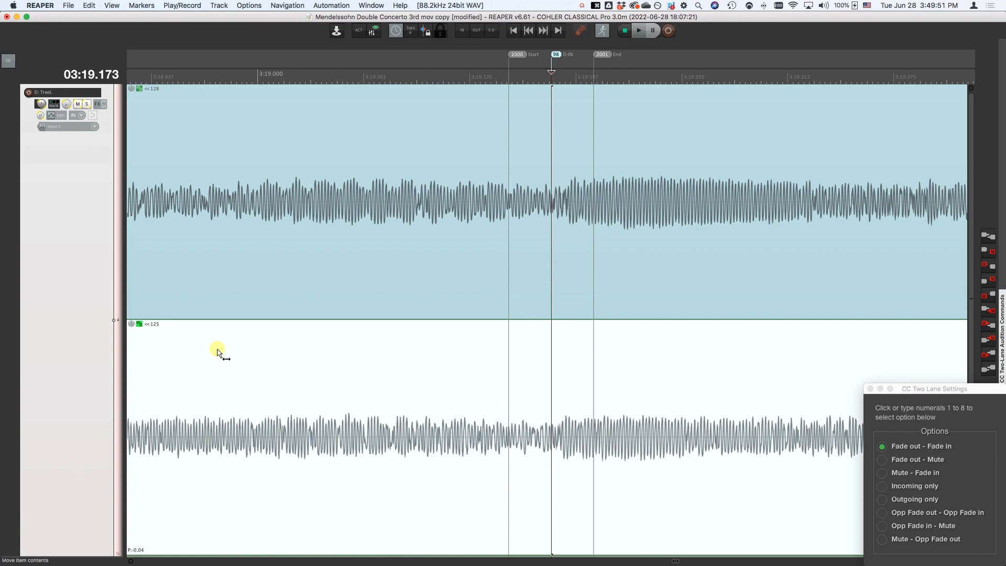
mouse_move(303, 468)
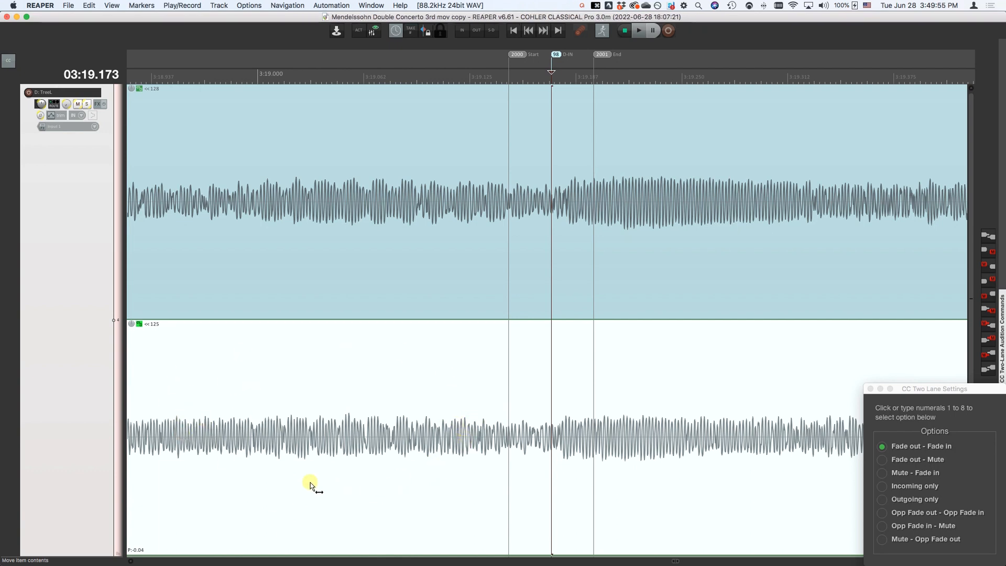
mouse_move(615, 199)
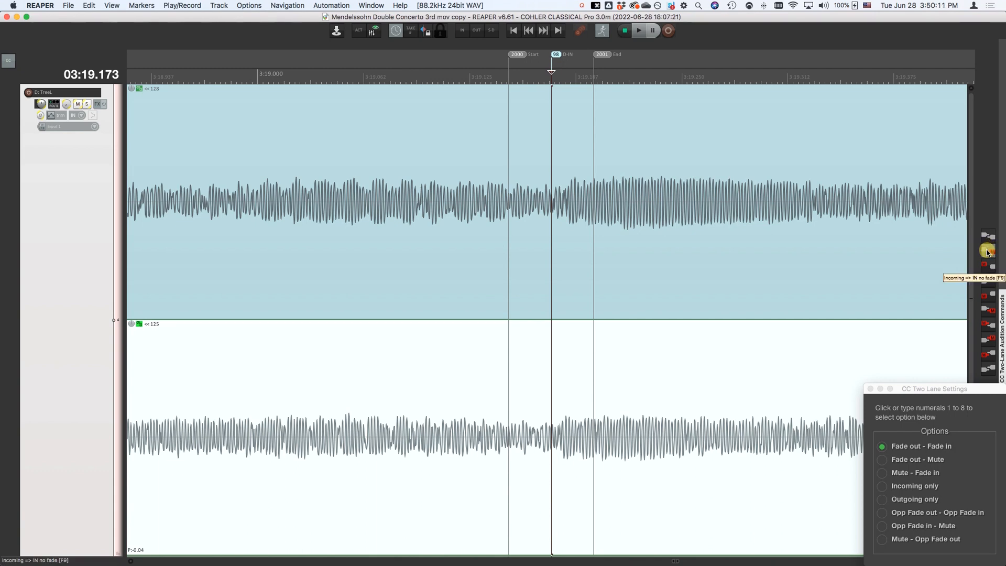
Step: Audition the incoming lane, then switch the two-lane crossfade mode to outgoing only
click(882, 486)
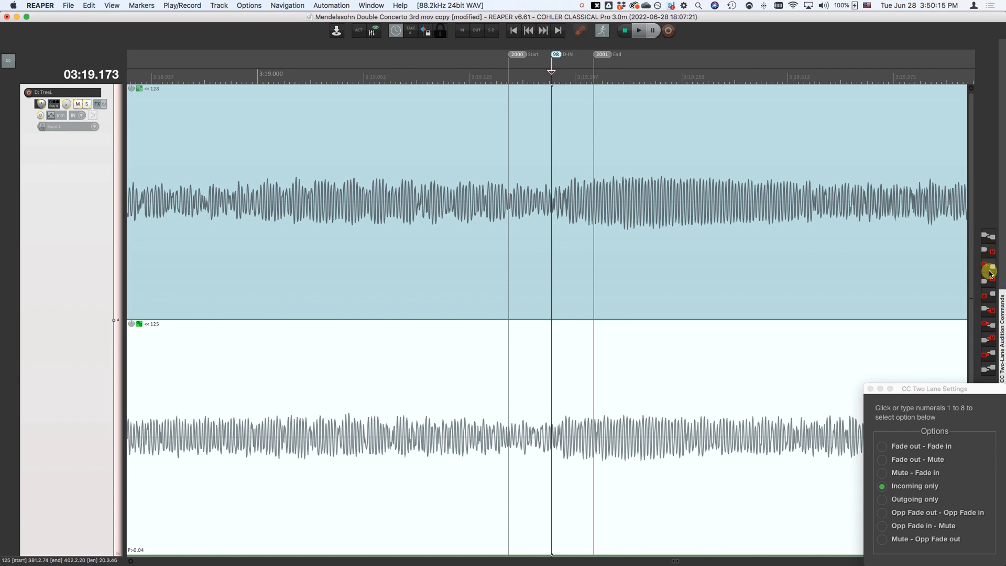
click(882, 499)
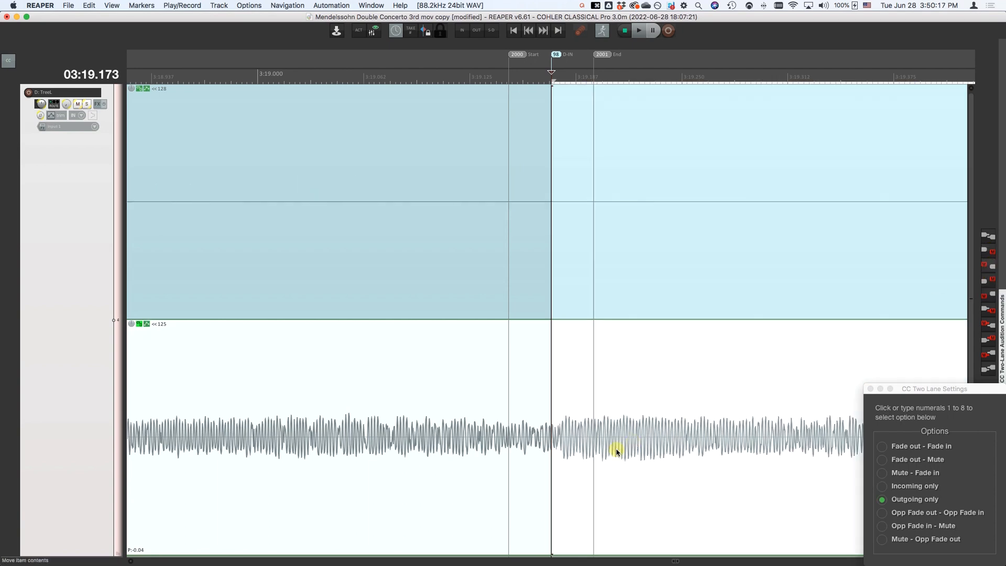
click(638, 30)
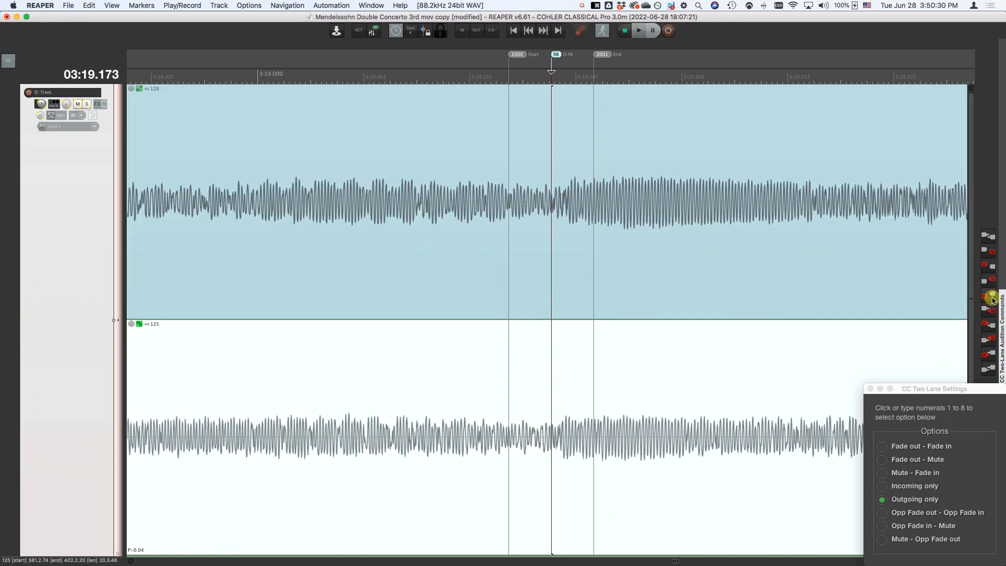
mouse_move(990, 296)
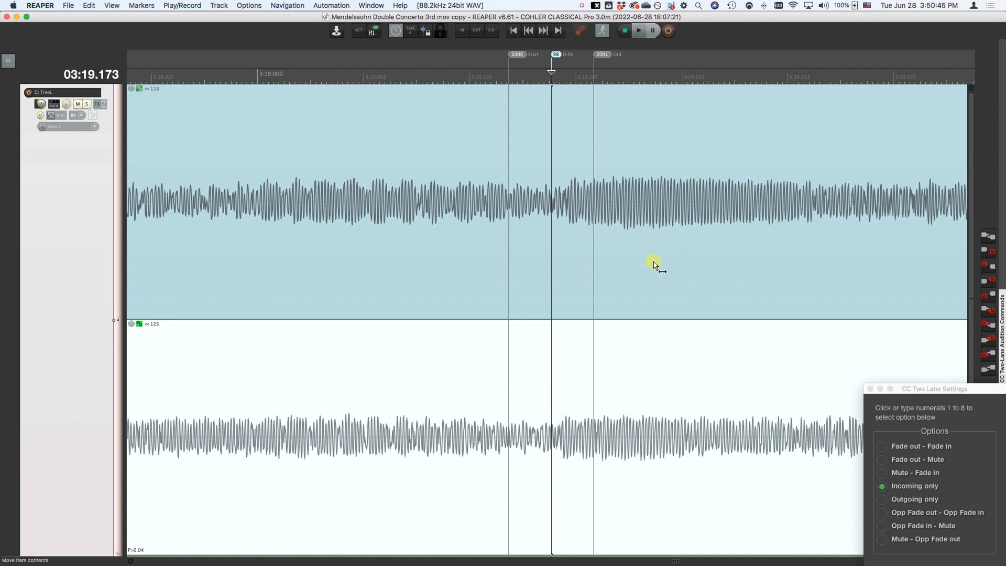
mouse_move(612, 162)
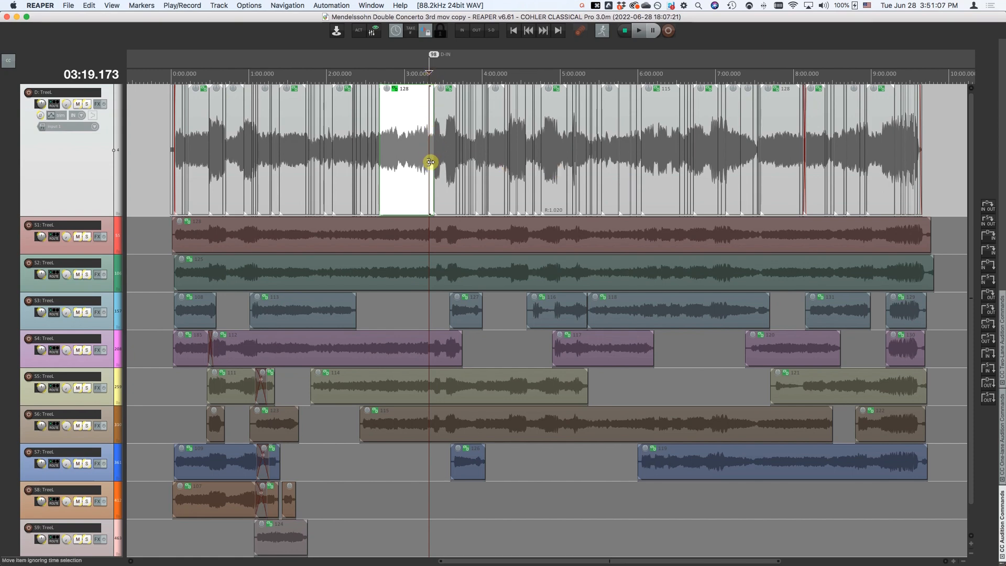
mouse_move(429, 141)
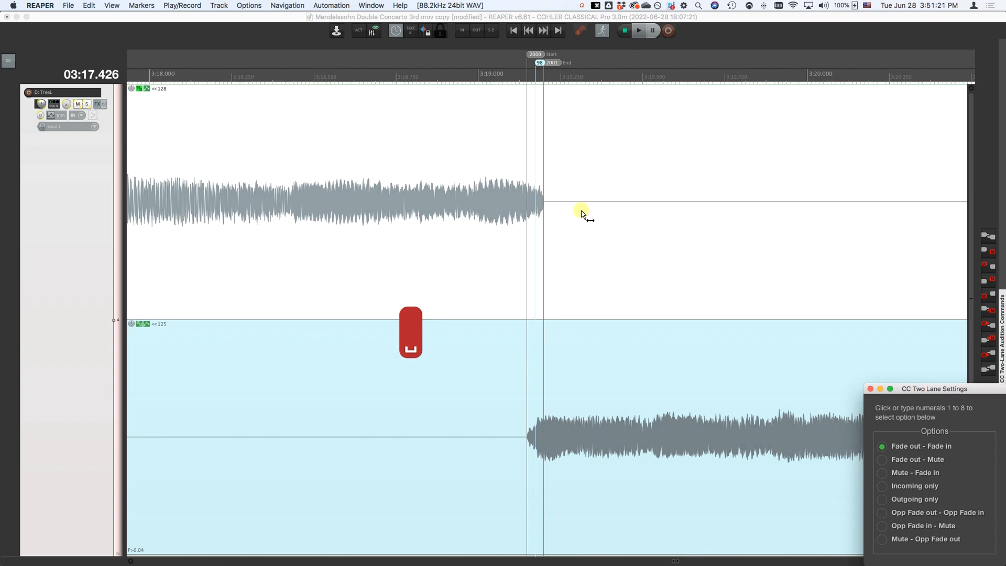
Step: Shift the crossfade earlier to about 3:18.3 and view the fade as a single lane
click(637, 30)
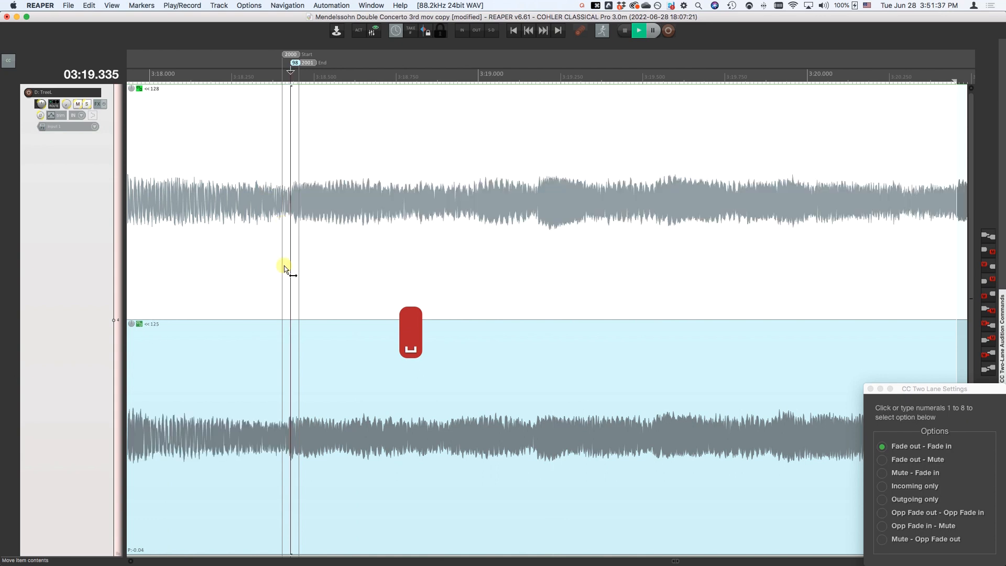
click(637, 30)
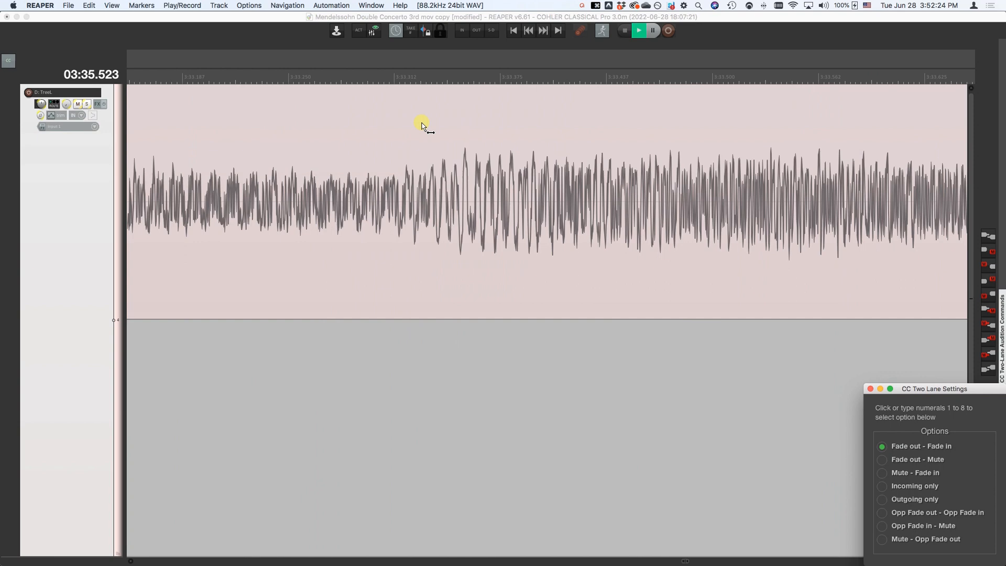
Step: Exit fade editing with Ctrl+Z, undoing the fade changes
key(ctrl+z)
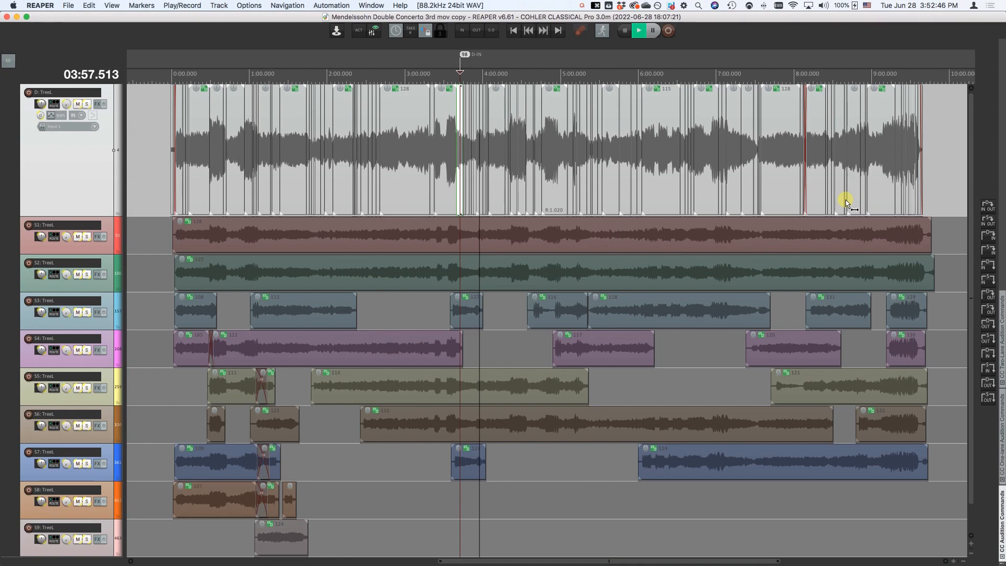
Step: Zoom on take 128 and set destination and source in/out markers near 3:00
click(637, 31)
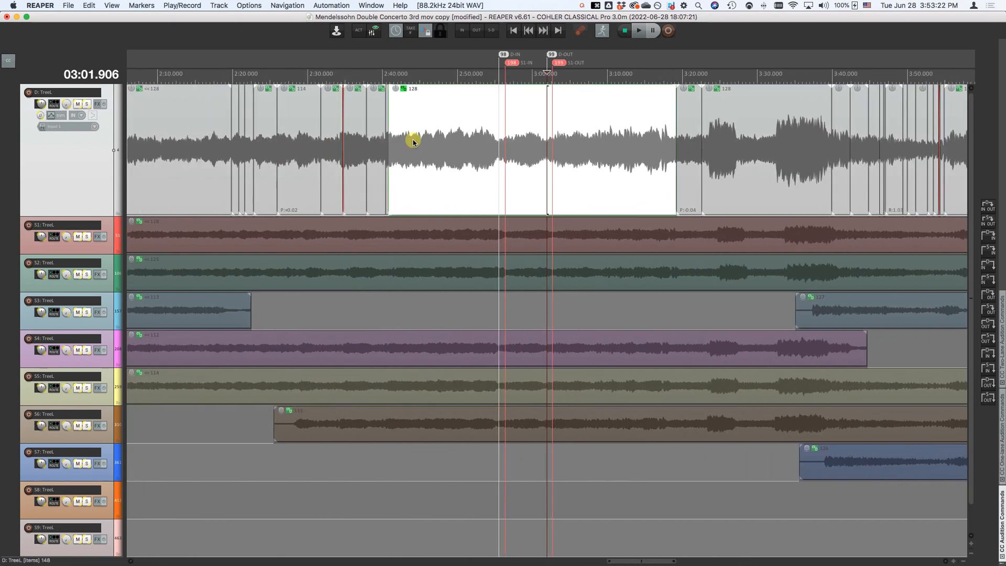
Step: Open the Edit menu listing source-destination edit and crossfade commands
click(89, 5)
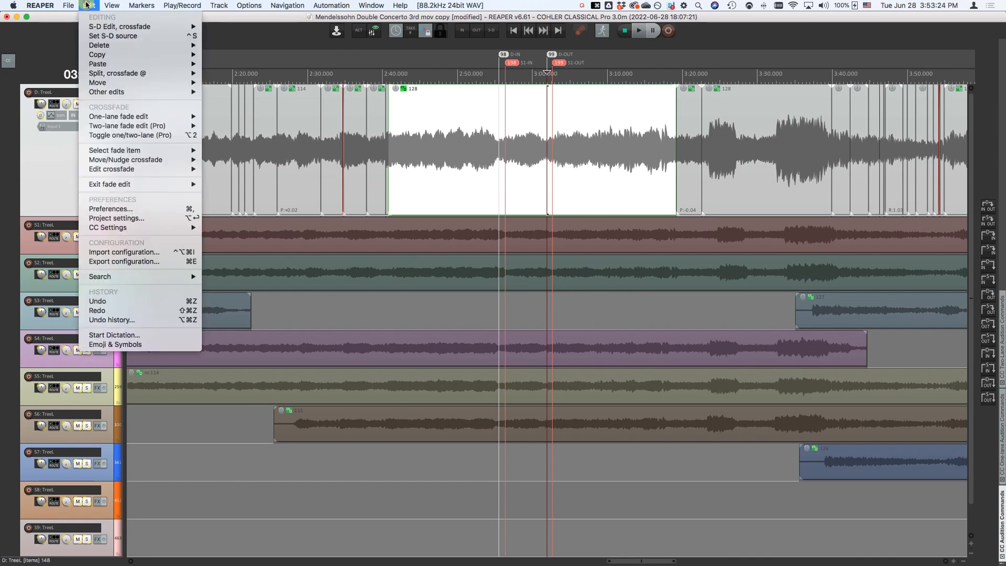
mouse_move(119, 27)
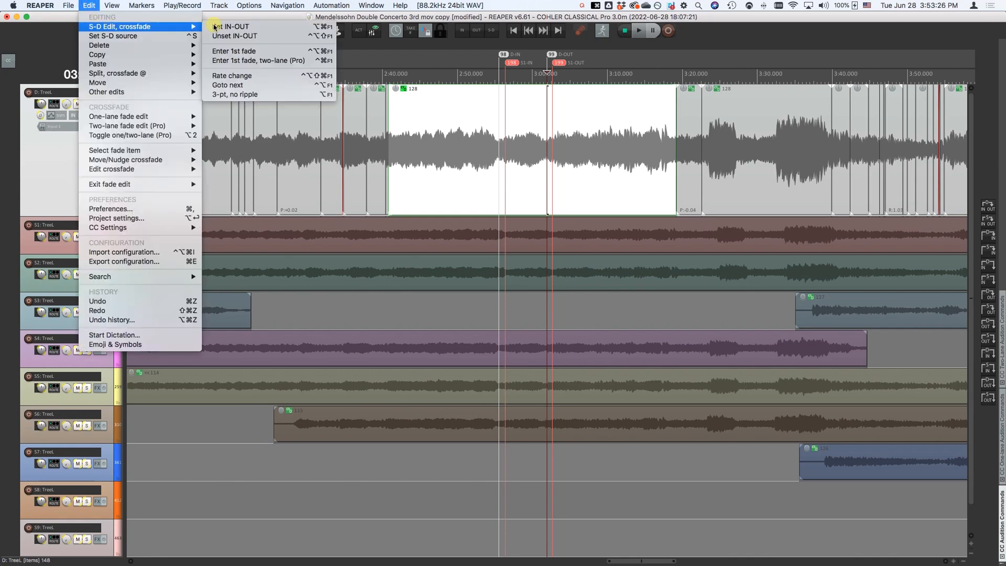
mouse_move(231, 26)
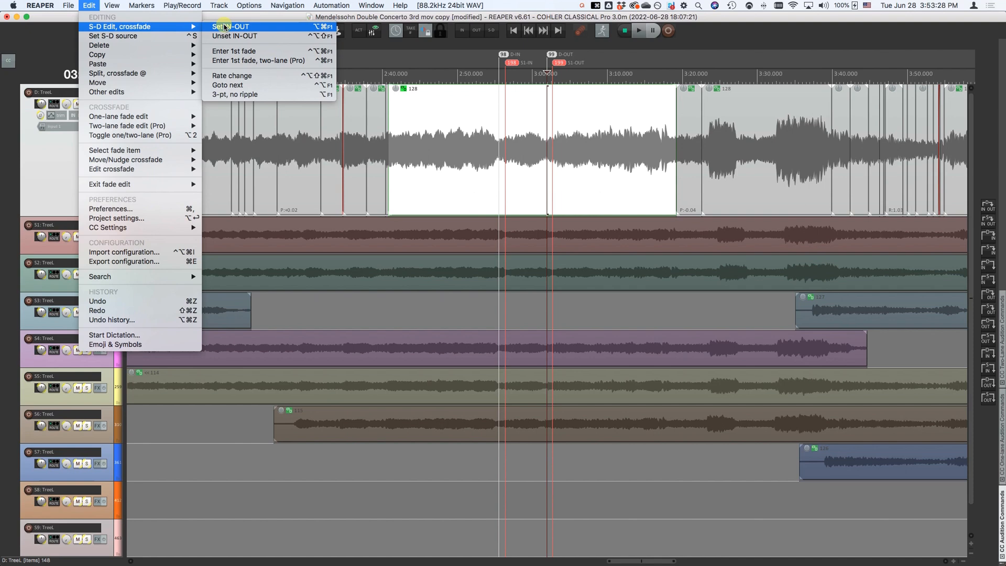
mouse_move(234, 51)
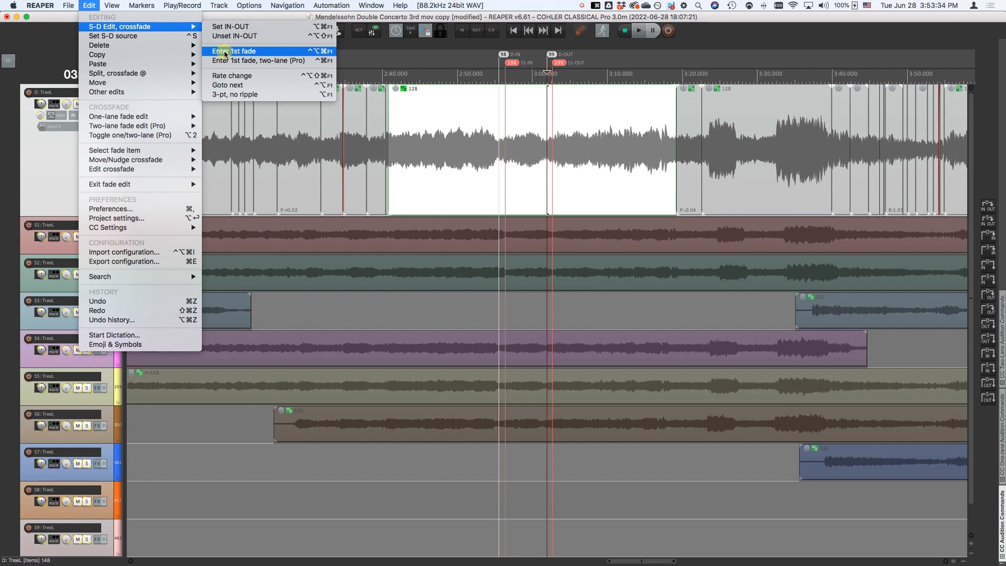
mouse_move(258, 60)
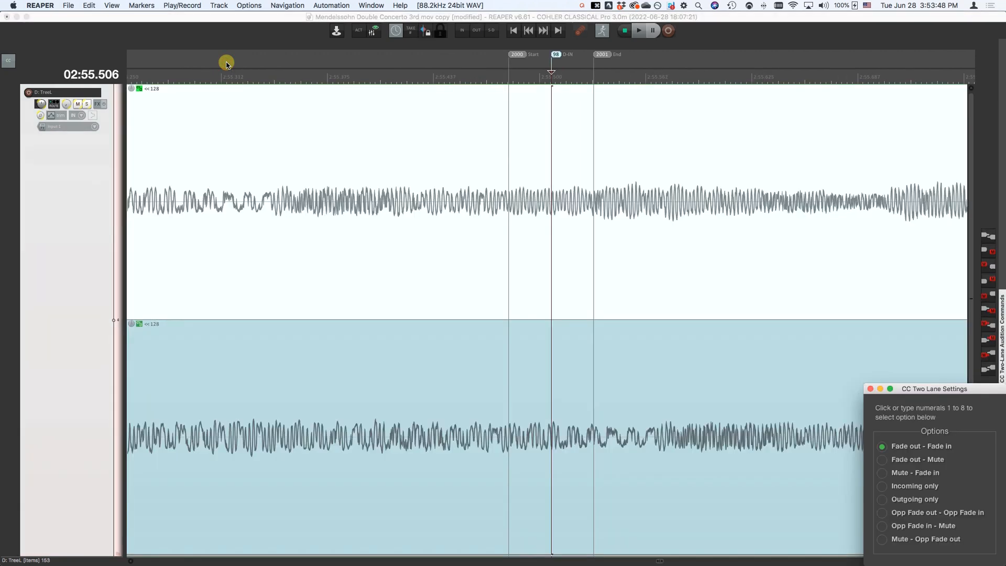
mouse_move(666, 143)
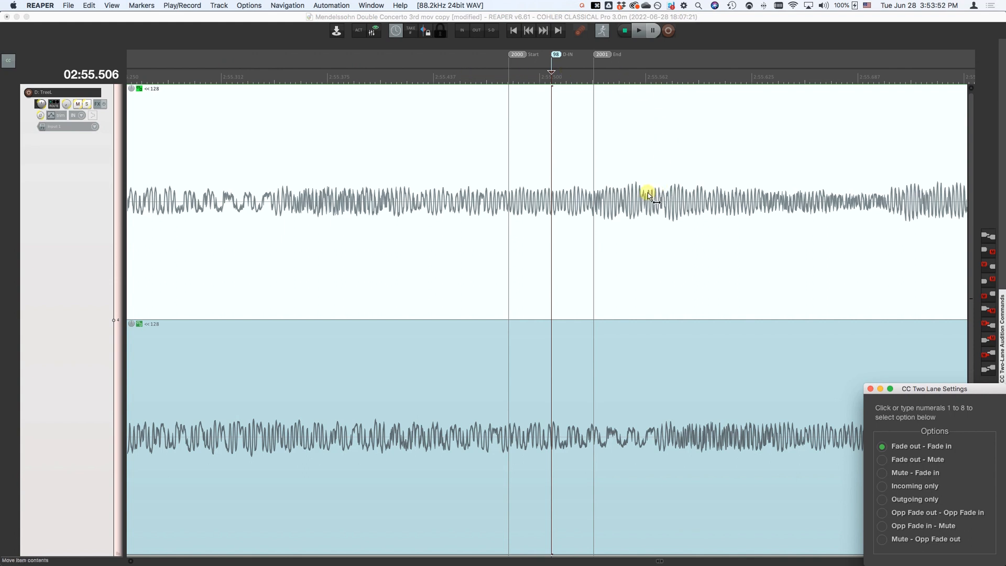
Step: Choose outgoing-only audition, play the outgoing take with F10, then stop playback
key(f10)
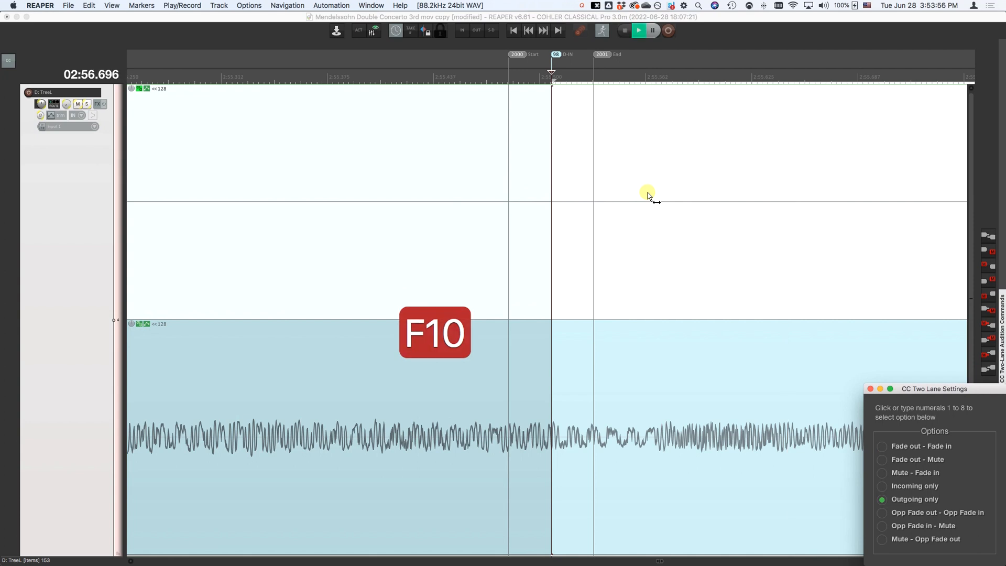
key(f10)
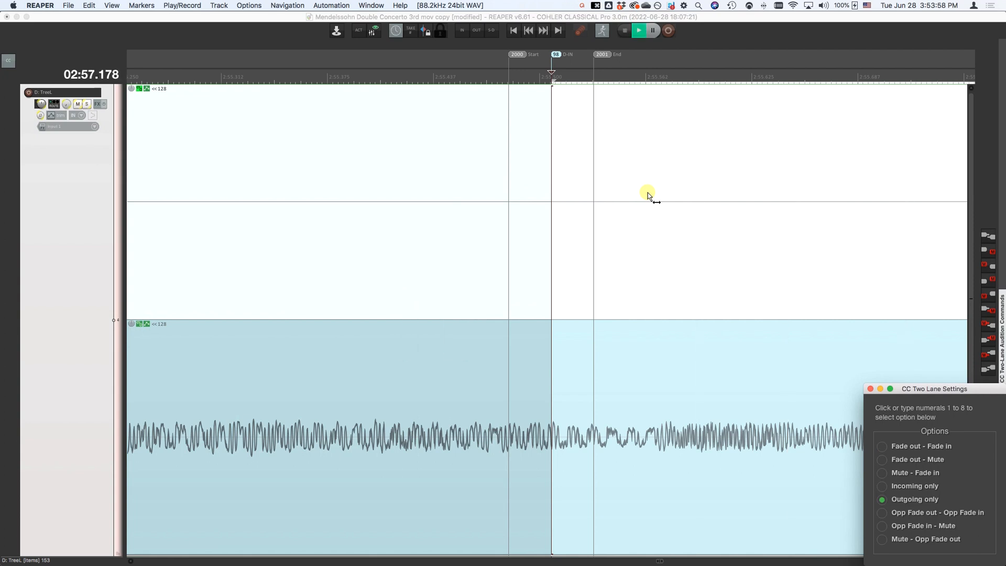
key(cmd+f10)
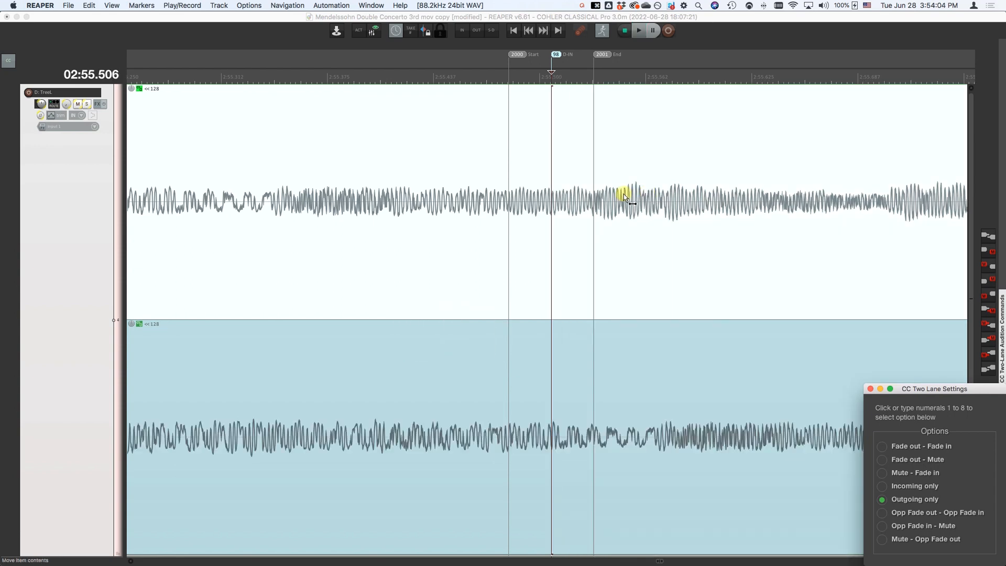
Step: Audition the outgoing side up to the edit and the incoming side from it, stopping each time
key(F9)
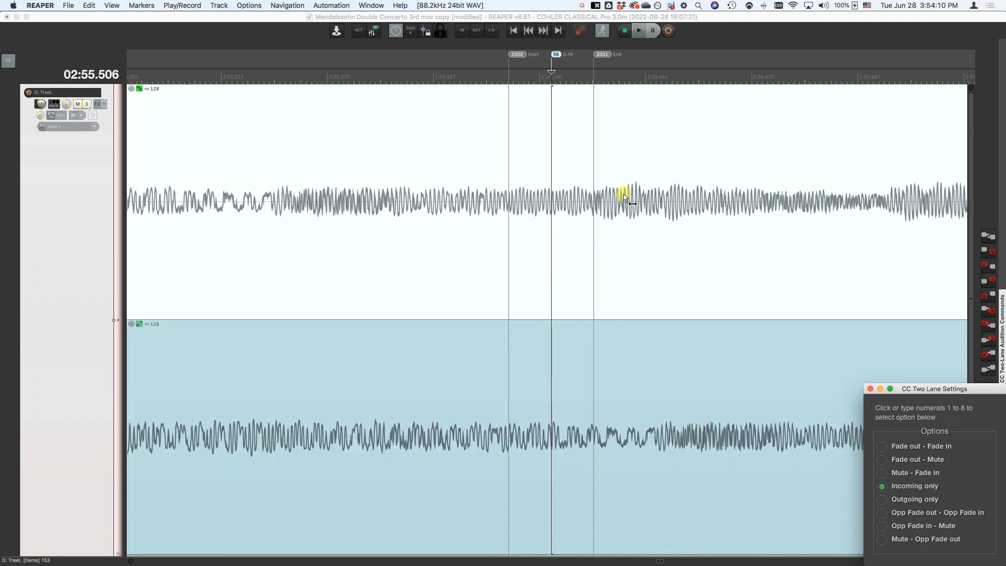
key(cmd+f9)
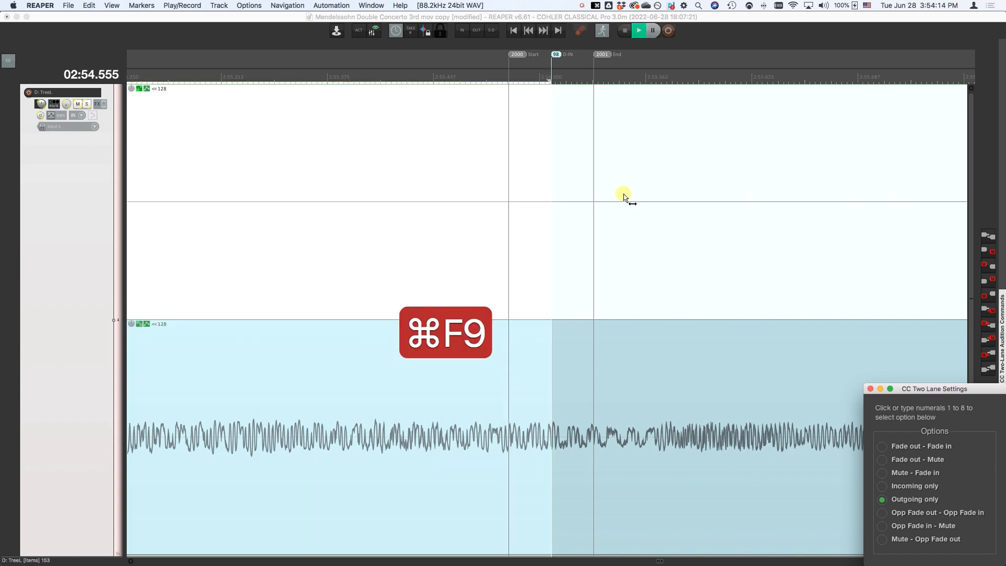
key(cmd+f9)
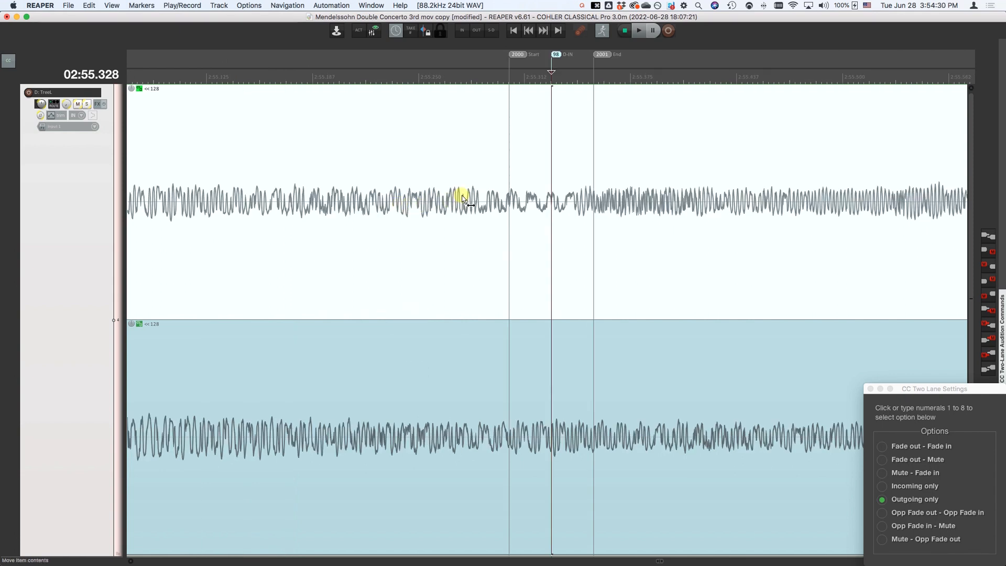
key(F9)
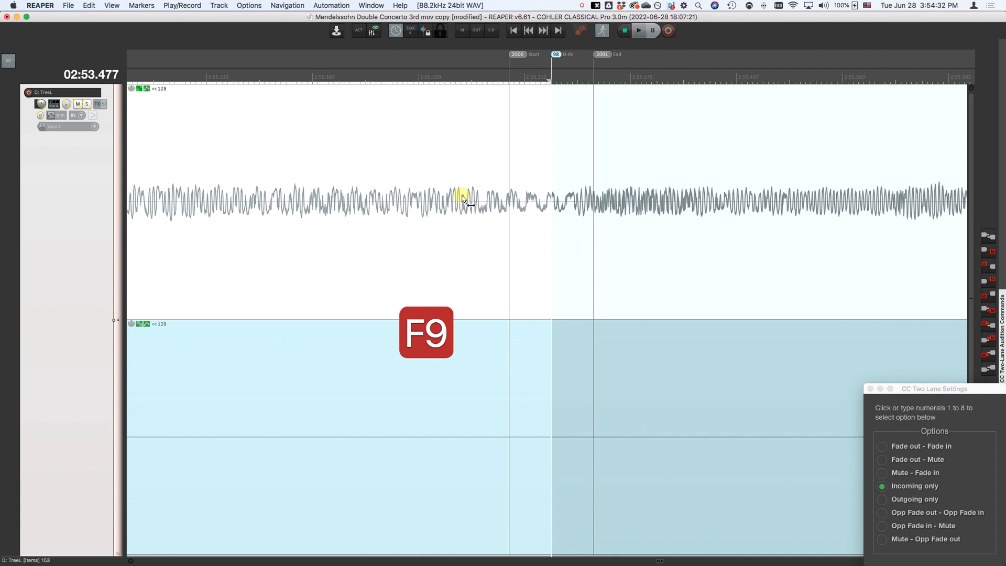
key(f9)
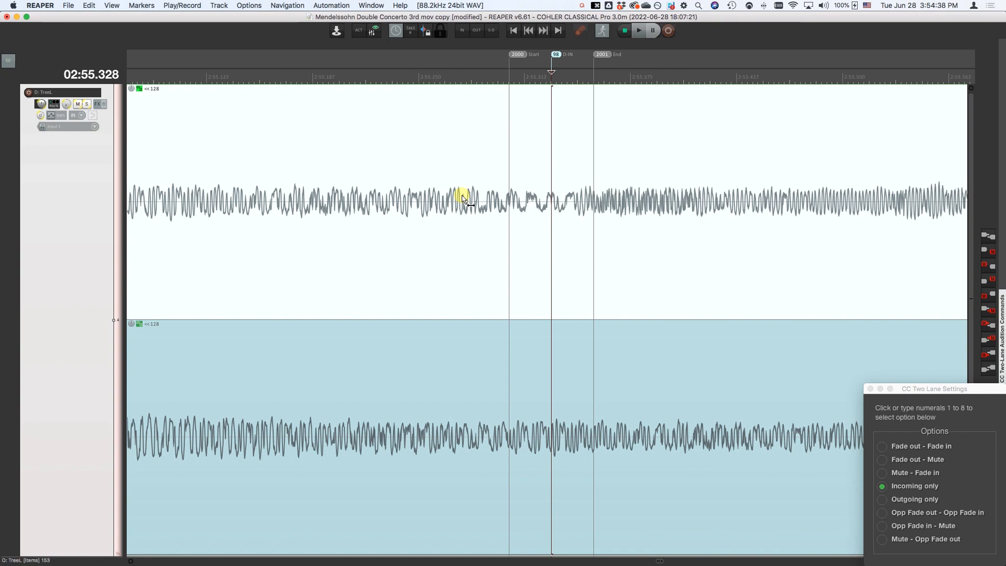
Step: Audition the outgoing side twice more, then slip the lower and upper lane audio
key(cmd+f9)
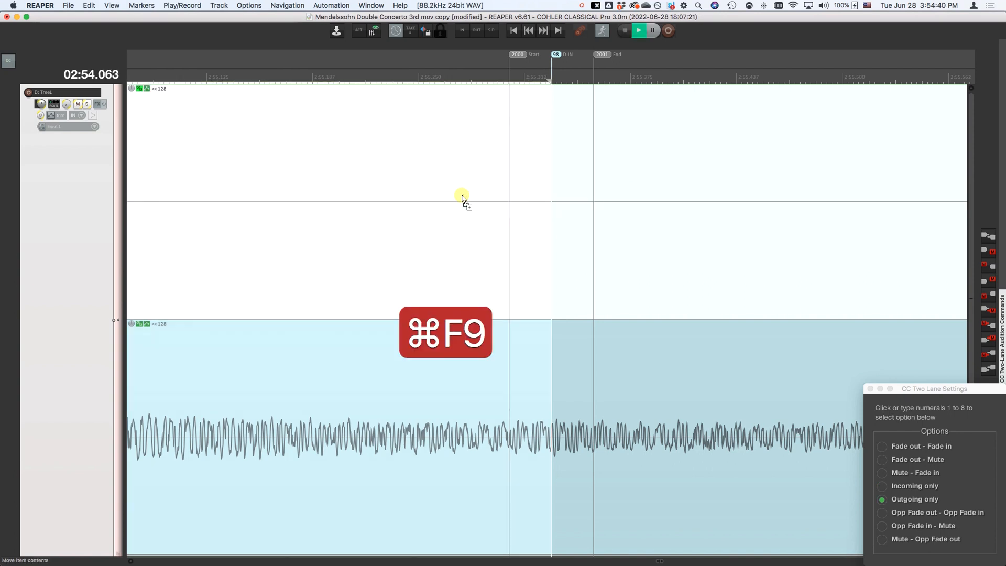
key(cmd+F9)
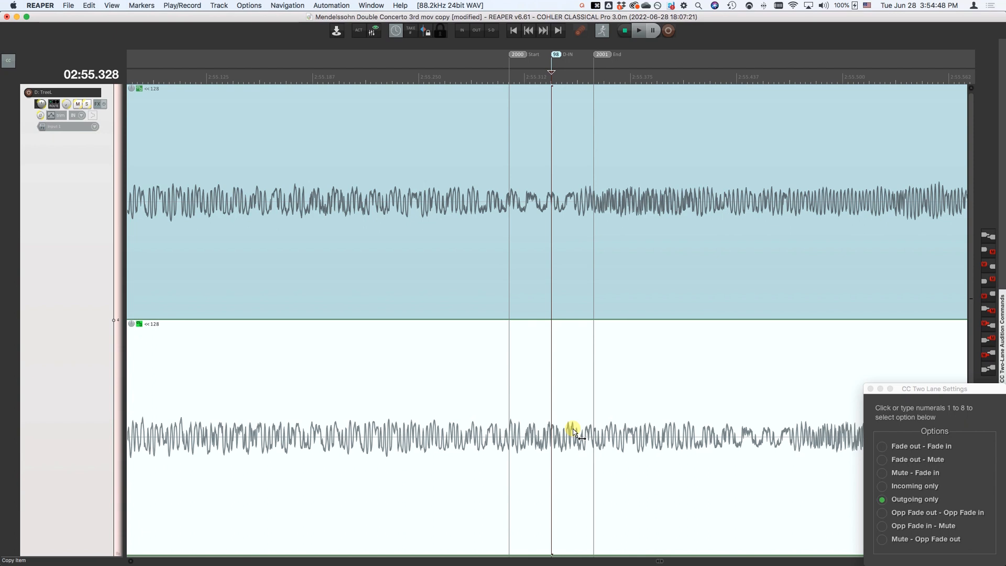
key(cmd+F9)
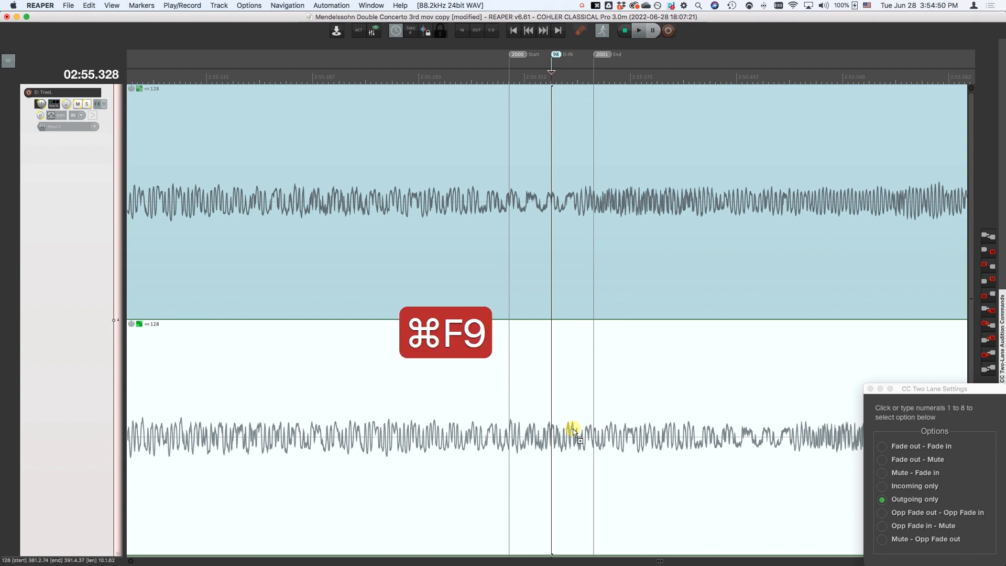
key(cmd+f9)
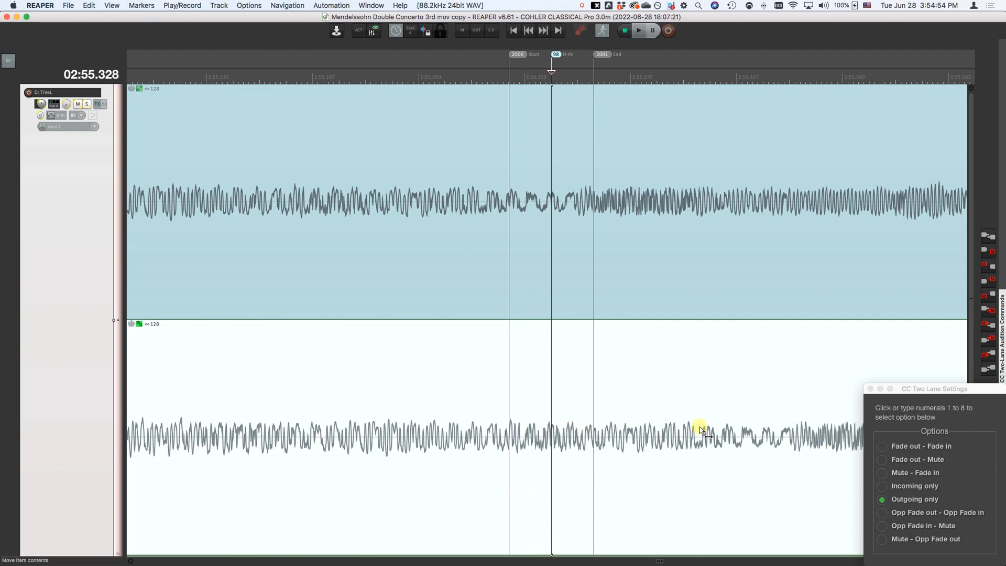
drag(699, 430, 526, 417)
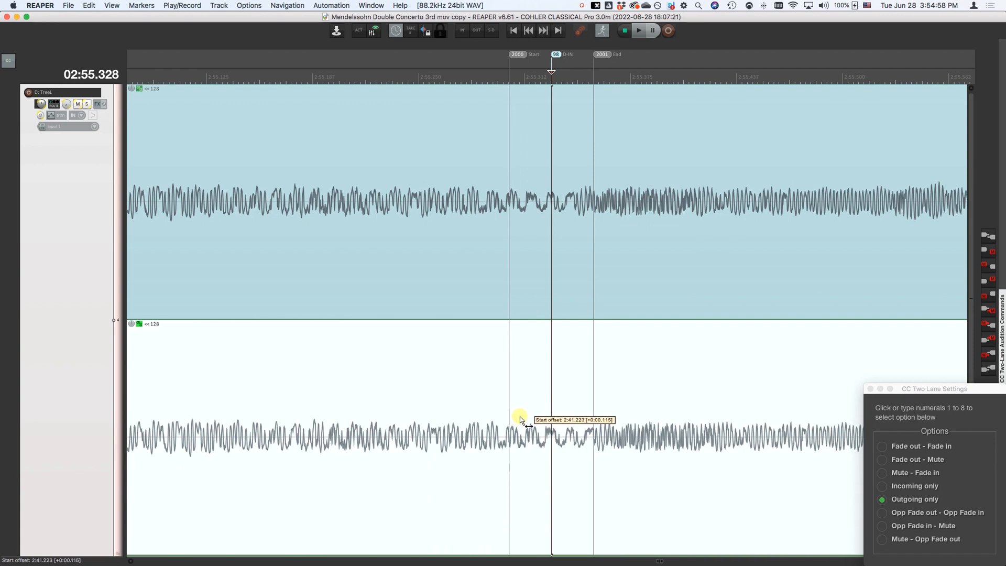
drag(520, 417, 494, 417)
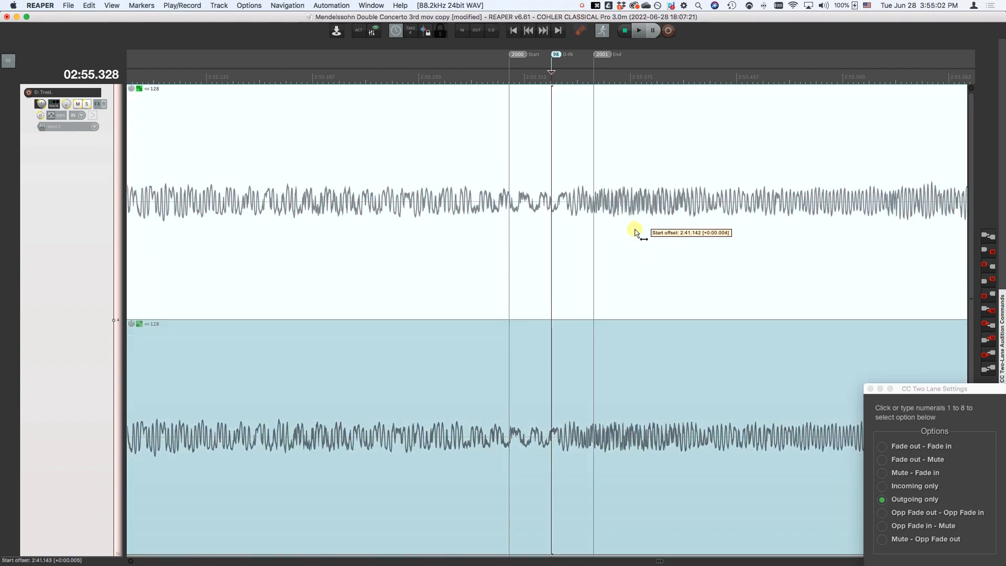
Step: Finish nudging the upper lane, then play incoming into outgoing with fades and stop
drag(635, 231, 628, 231)
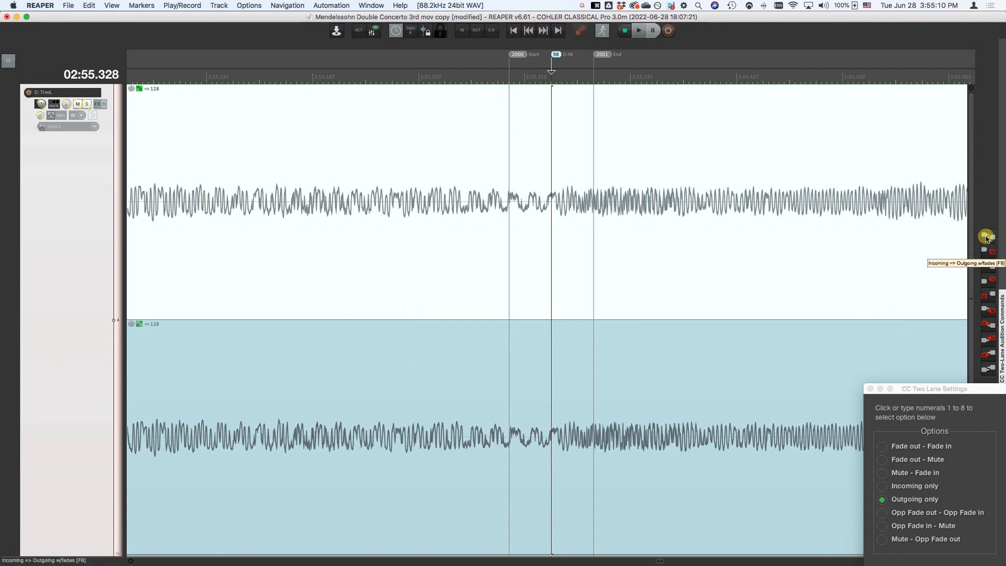
click(882, 446)
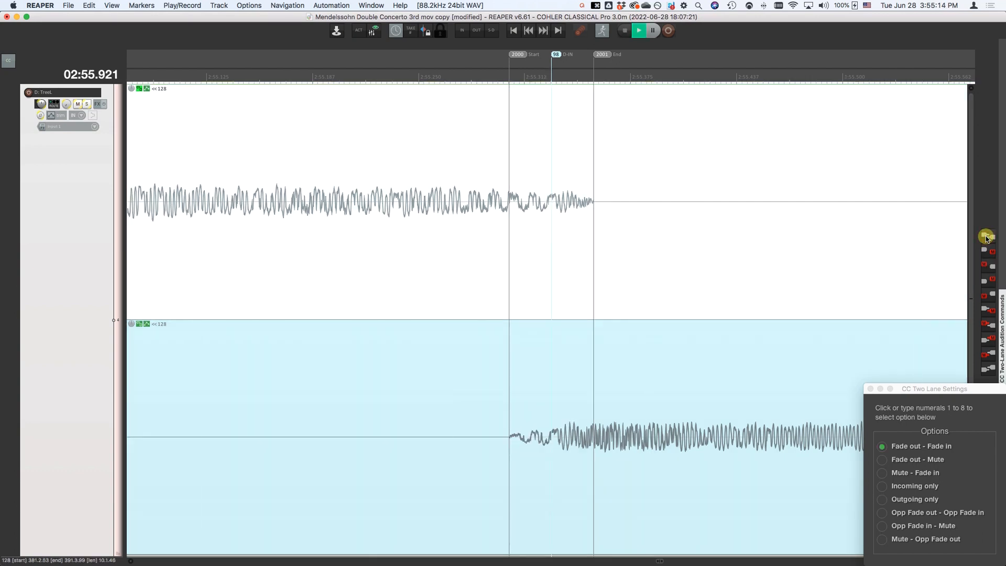
click(637, 30)
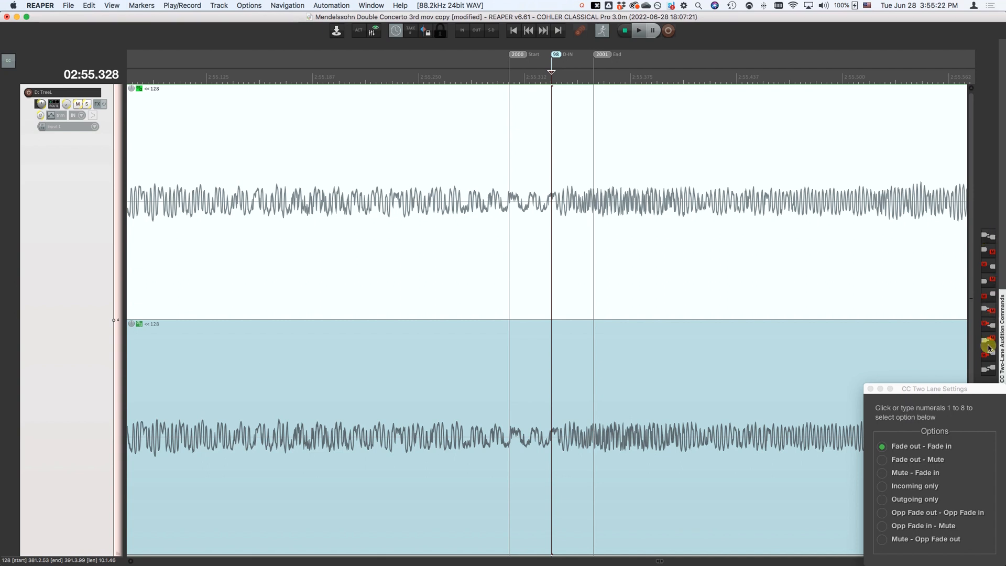
mouse_move(987, 269)
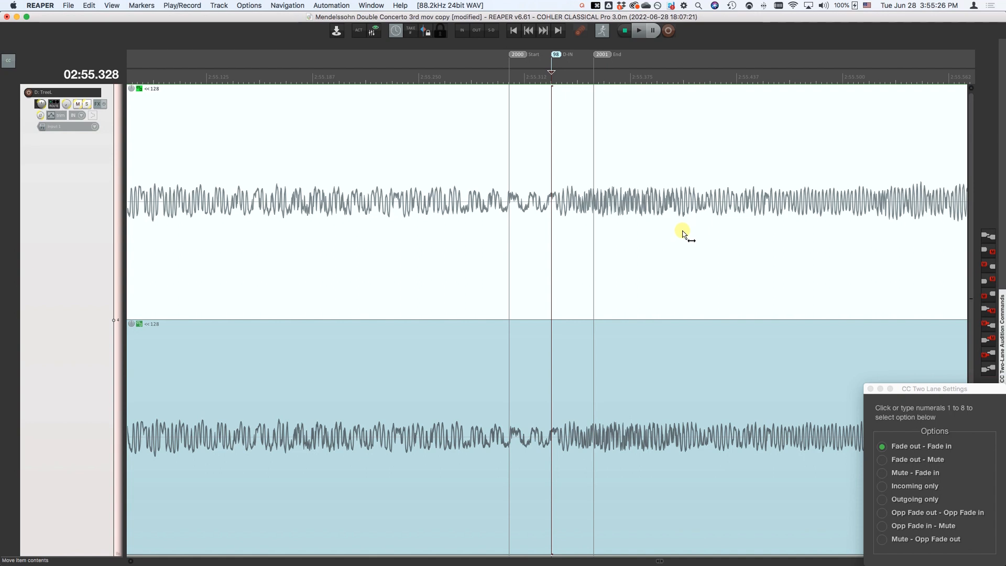
mouse_move(598, 221)
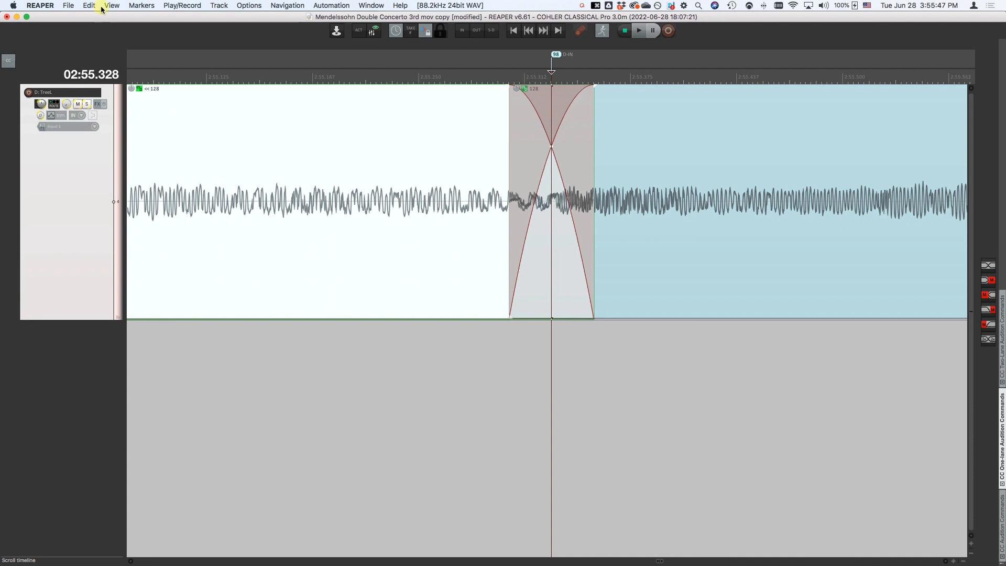
Step: Select both fade items of the crossfade via Edit > Select fade item > Both
click(89, 5)
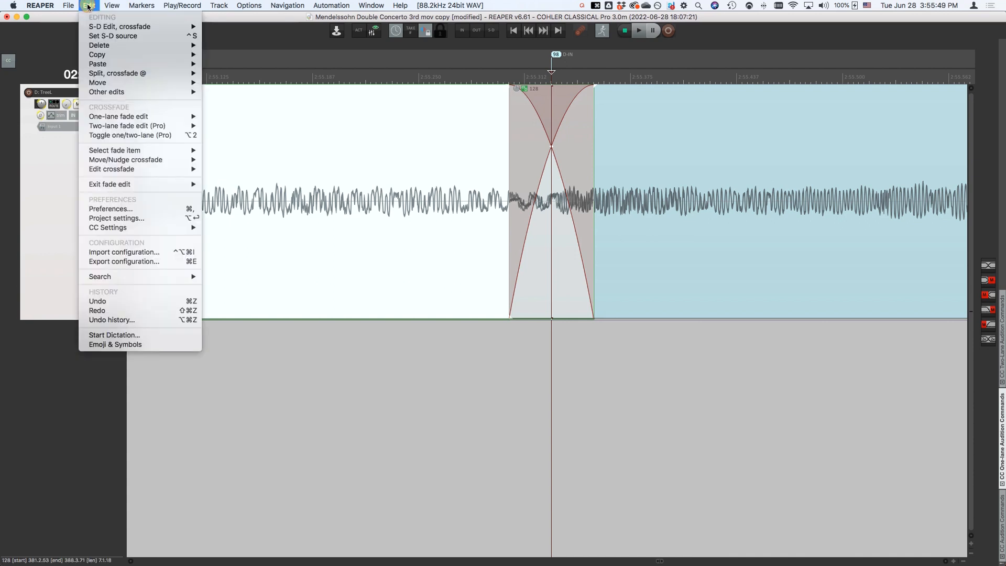
mouse_move(117, 116)
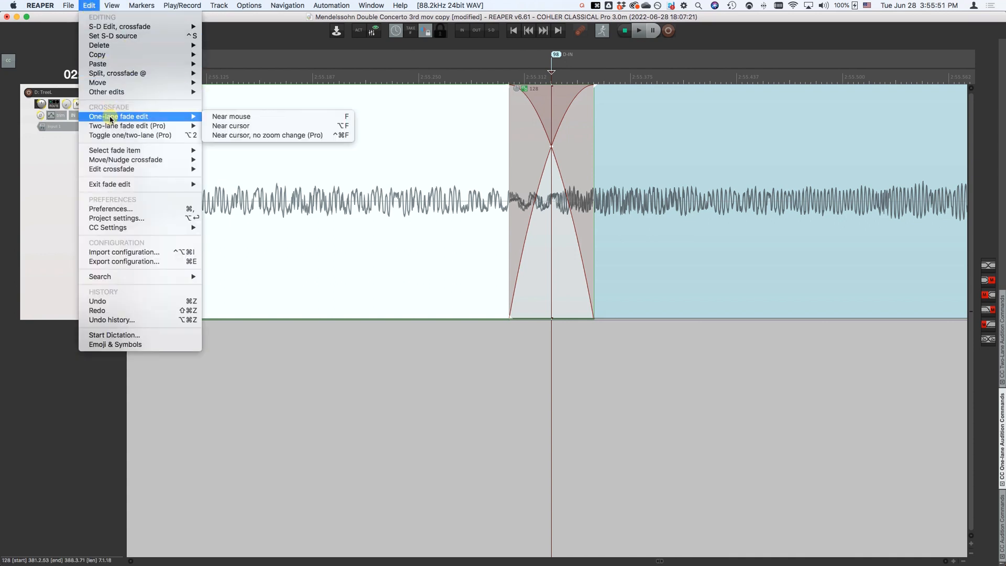
mouse_move(114, 151)
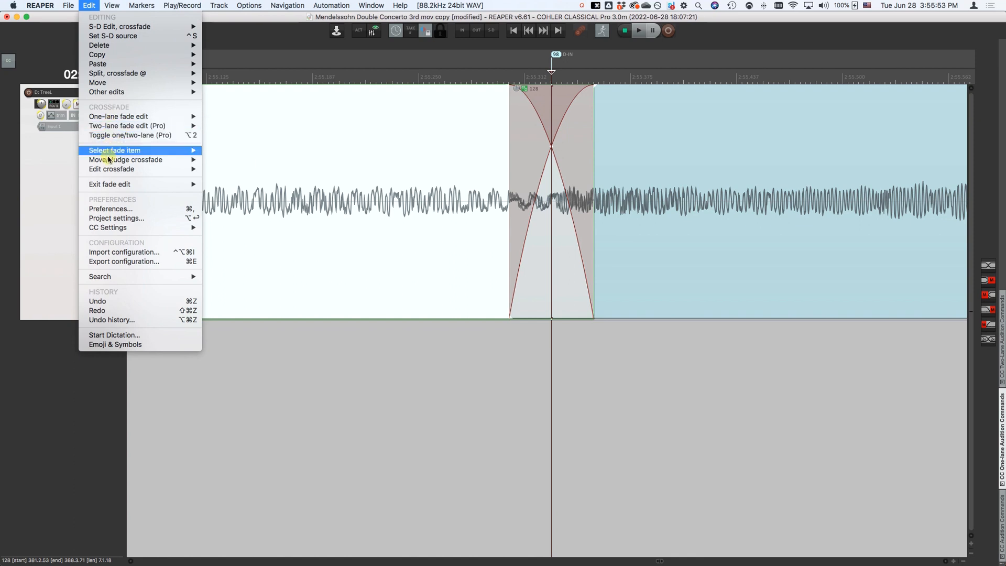
mouse_move(126, 159)
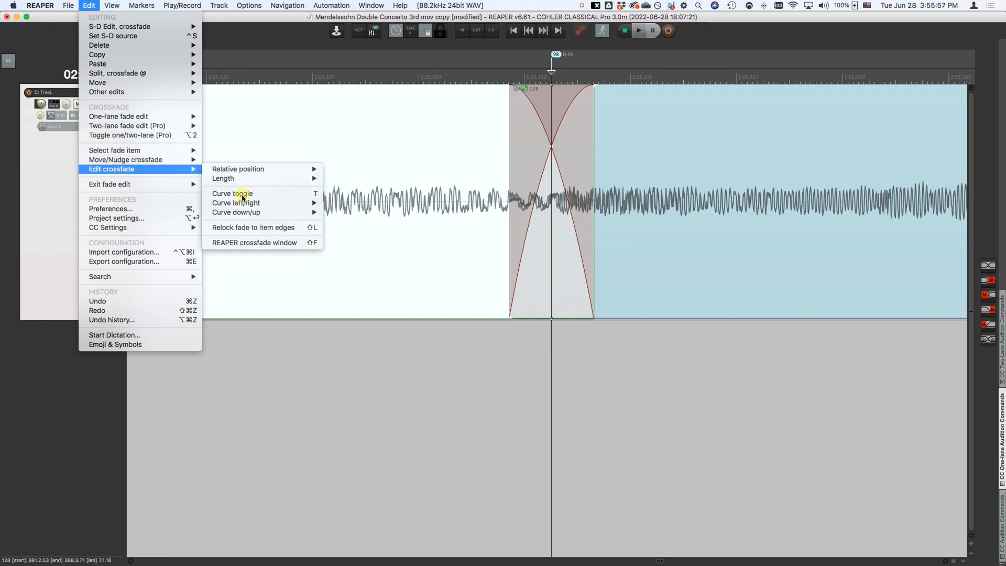
mouse_move(243, 189)
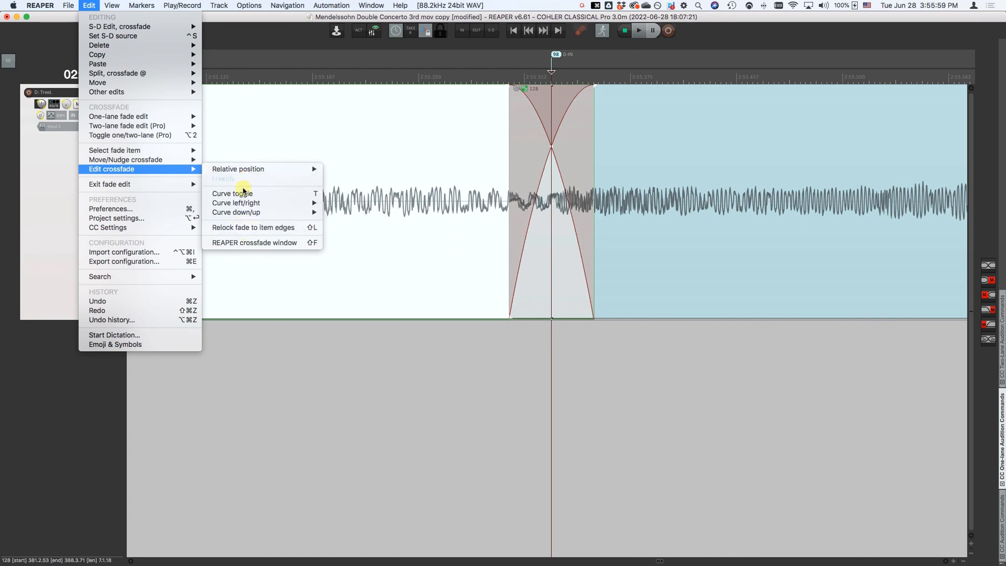
mouse_move(244, 169)
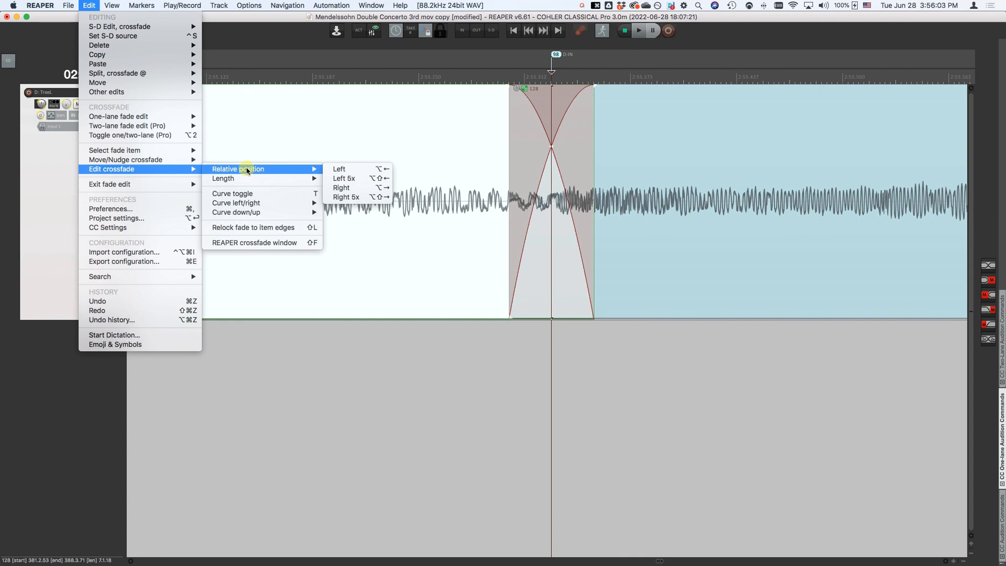
mouse_move(231, 193)
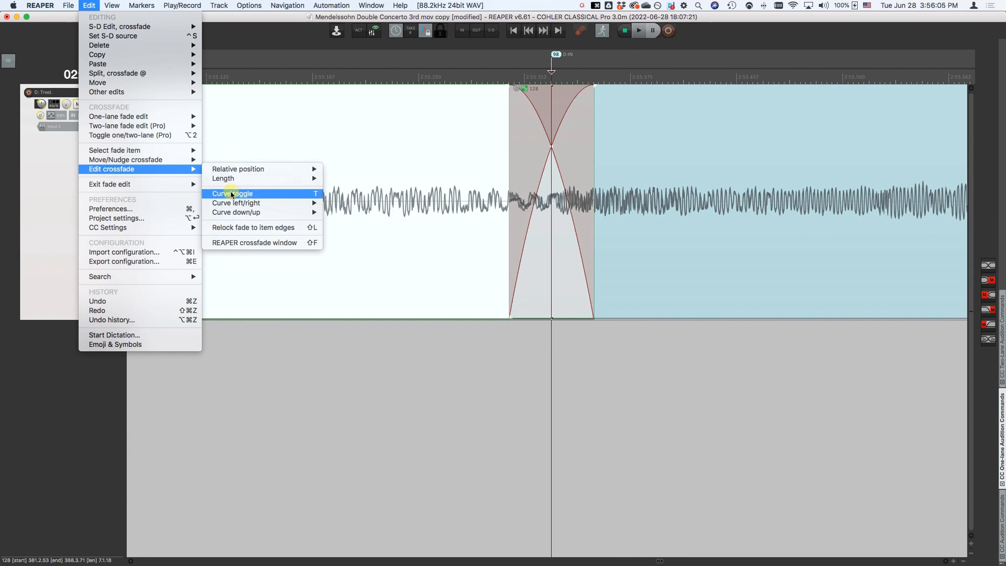
mouse_move(235, 203)
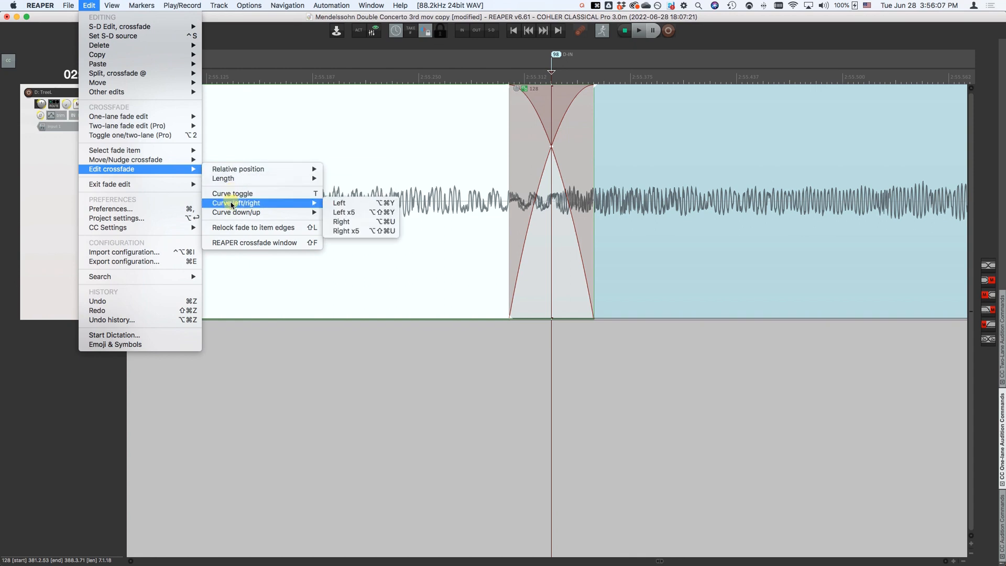
mouse_move(238, 205)
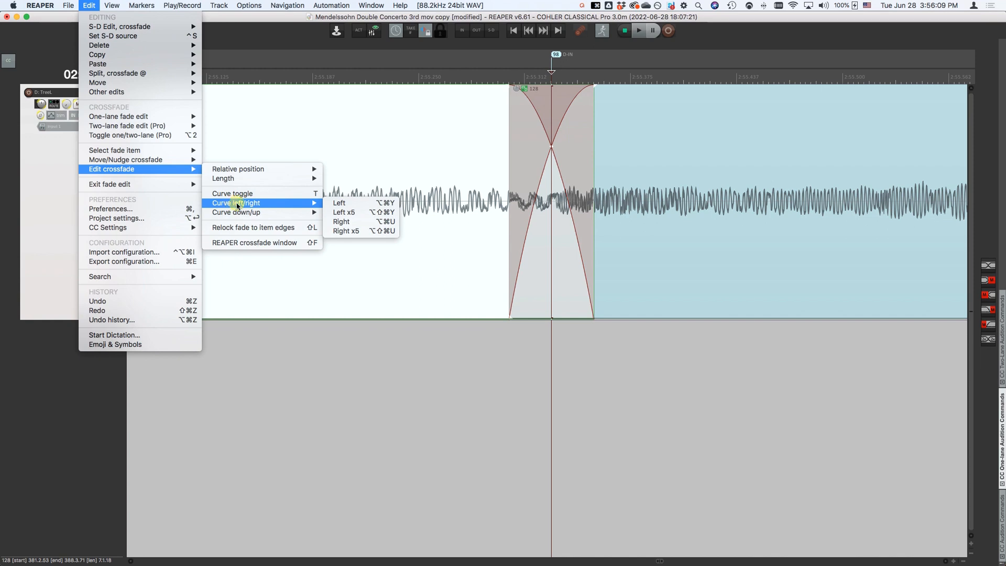
mouse_move(235, 212)
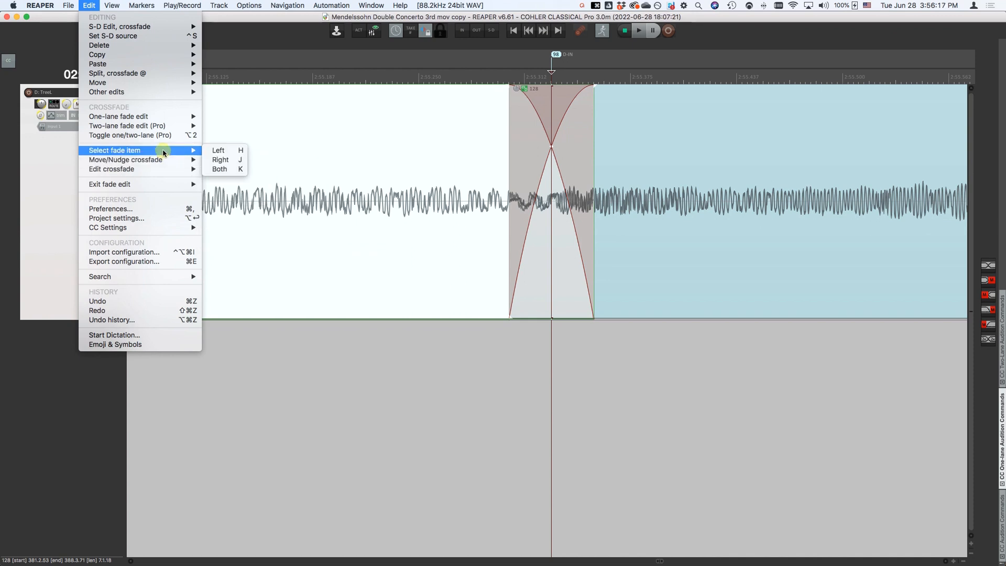
mouse_move(225, 160)
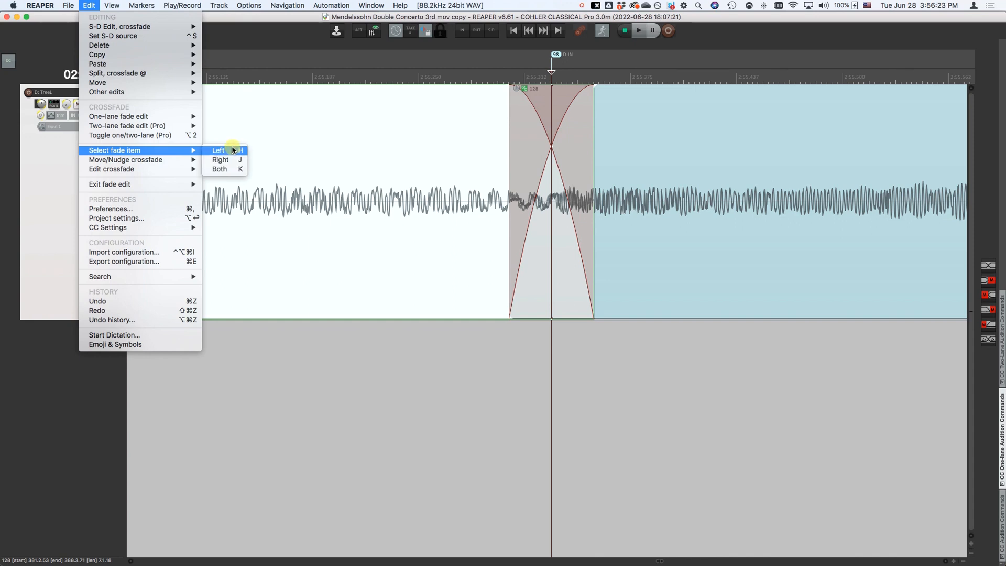
mouse_move(220, 168)
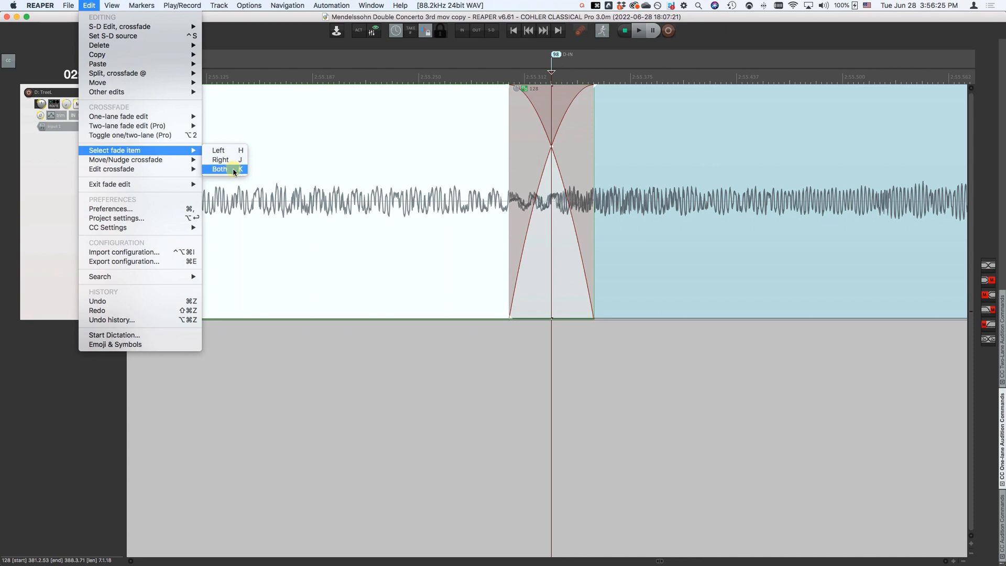
click(220, 168)
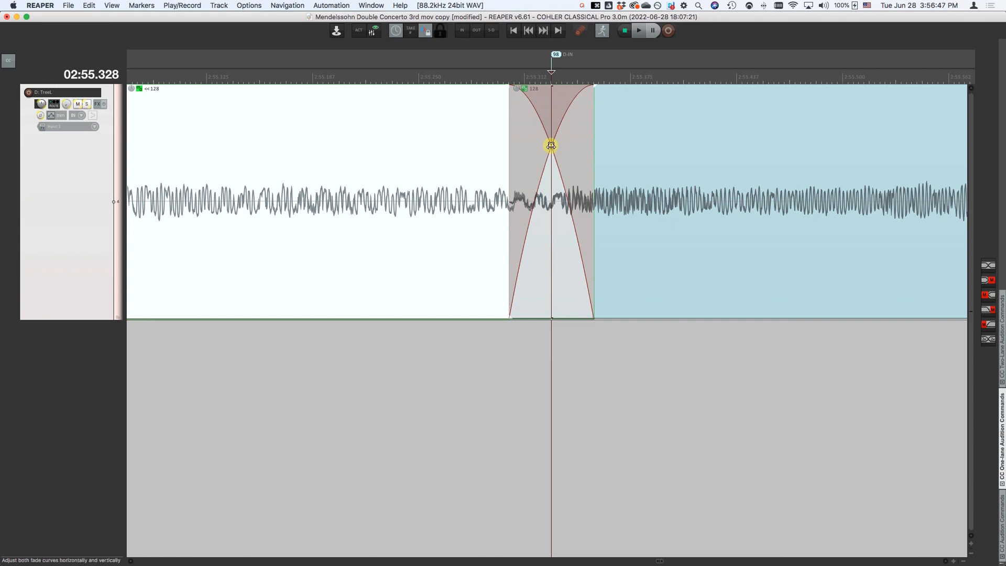
Step: Bend the fade-out and fade-in curves, and extend the fade-out to start well before the splice
drag(550, 145, 551, 186)
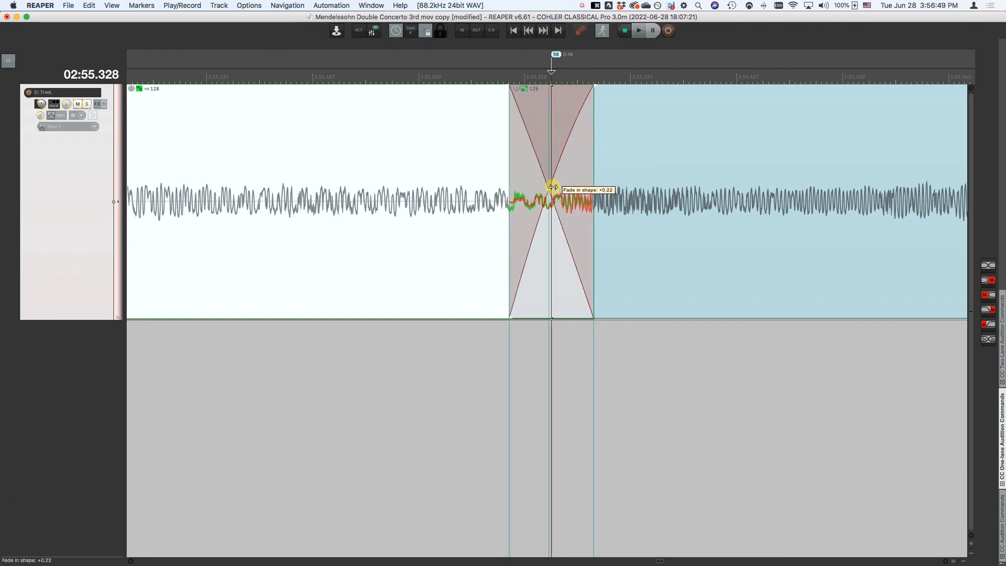
drag(551, 186, 551, 158)
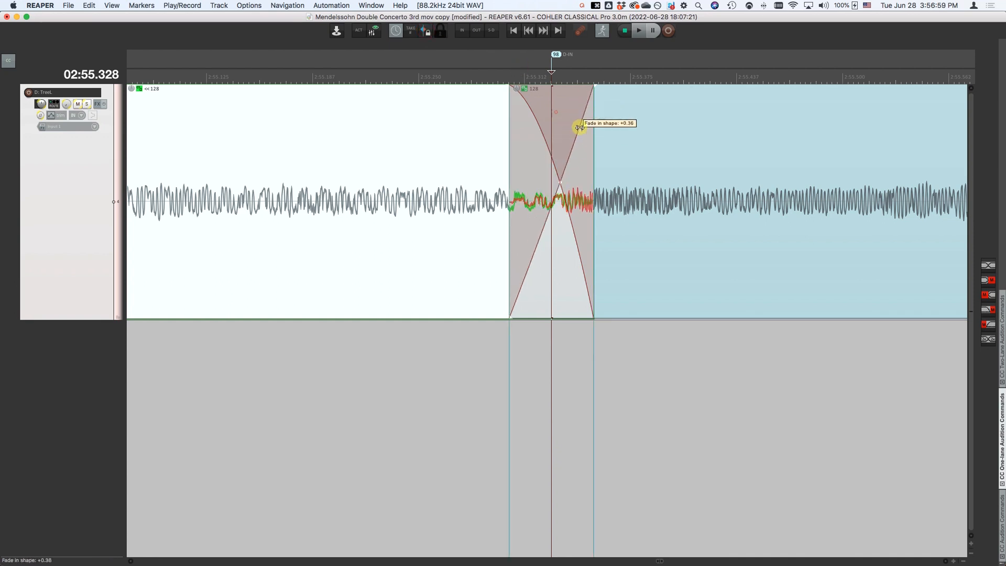
drag(580, 127, 561, 128)
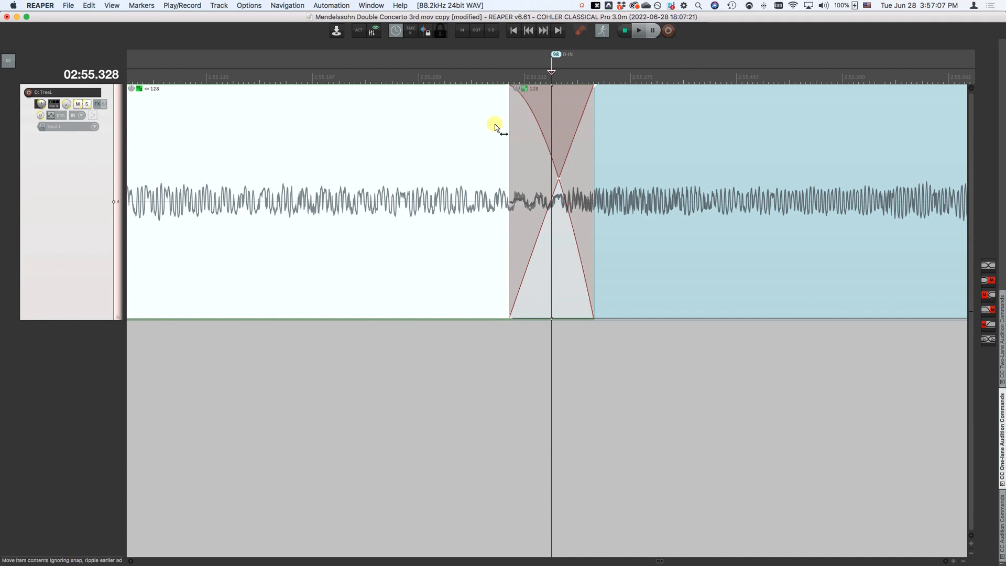
mouse_move(539, 157)
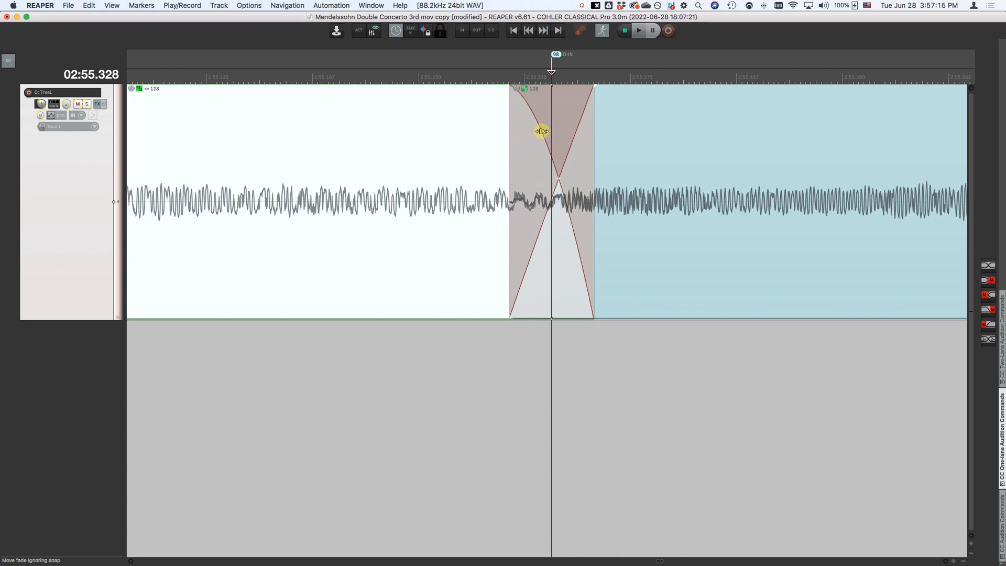
drag(542, 131, 466, 131)
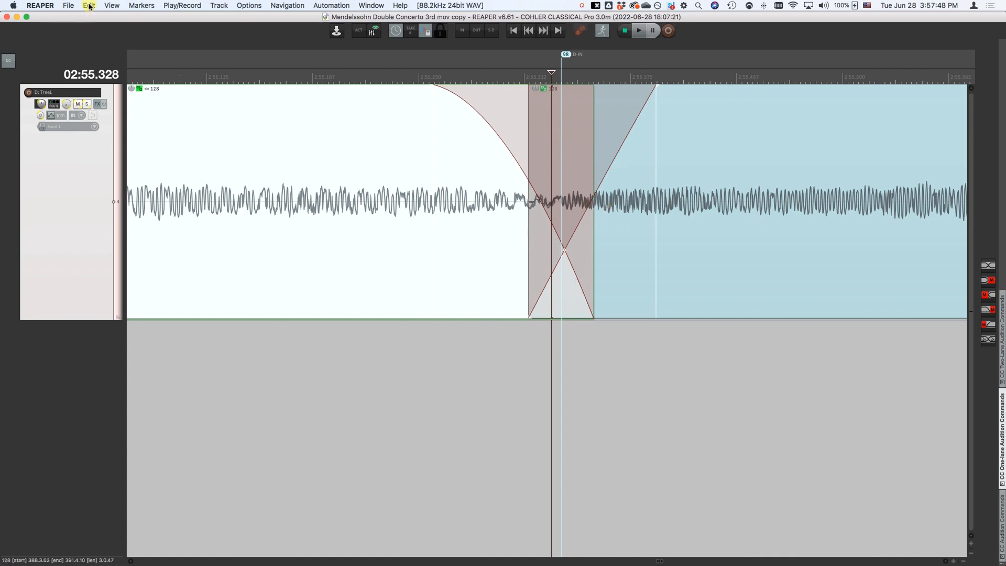
Step: Choose Edit > Edit crossfade > Length > Shrink 5x
click(89, 6)
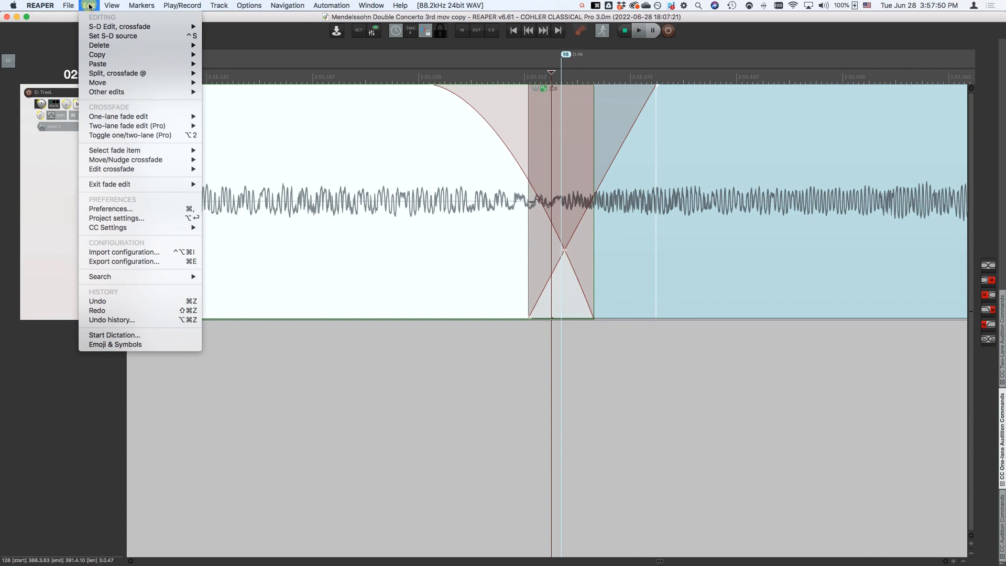
mouse_move(112, 168)
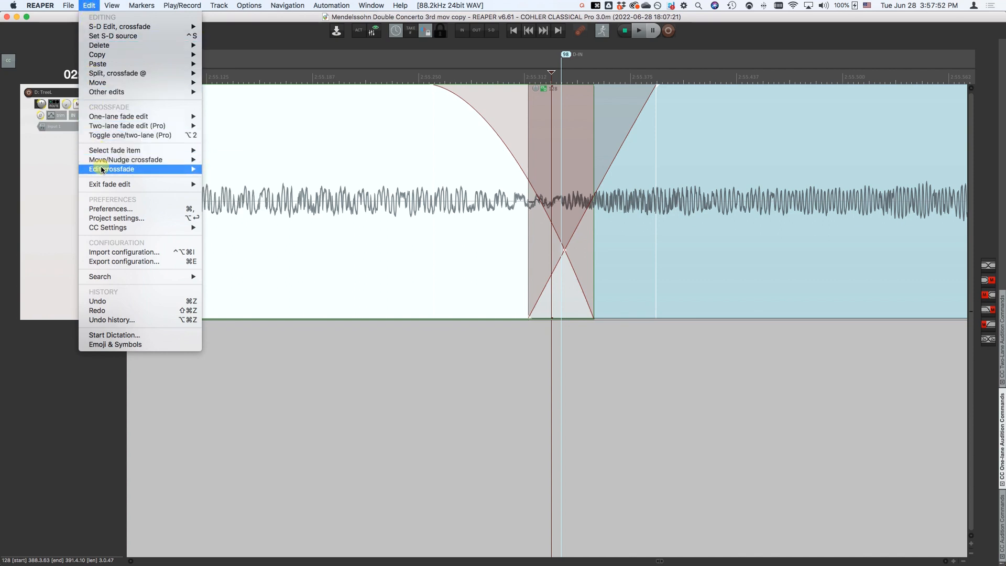
mouse_move(222, 177)
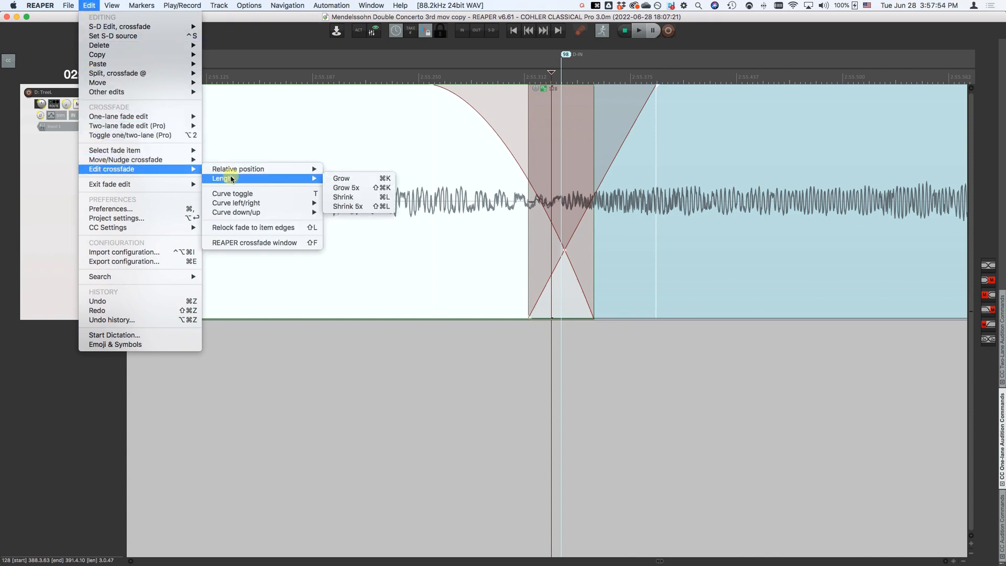
mouse_move(340, 178)
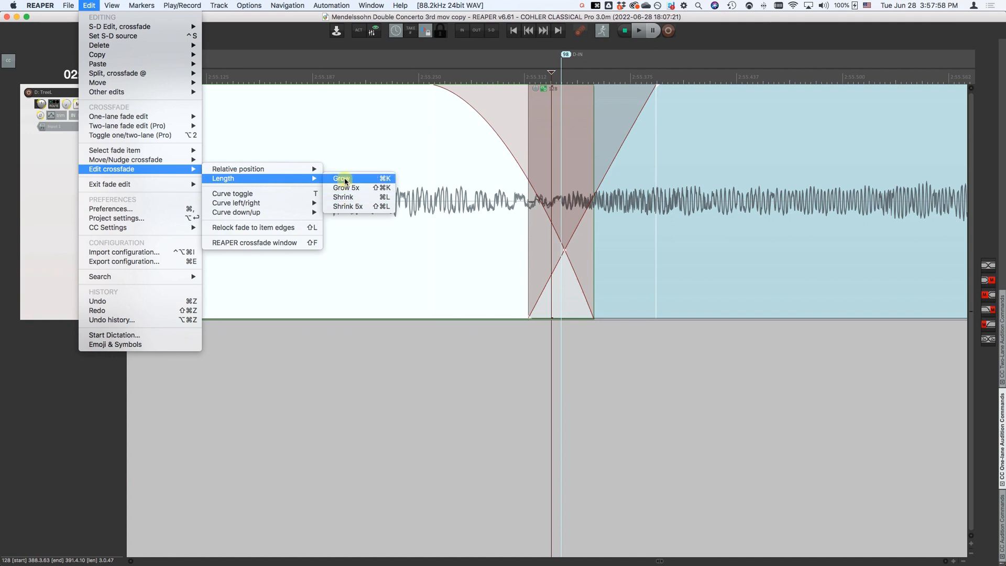
mouse_move(346, 188)
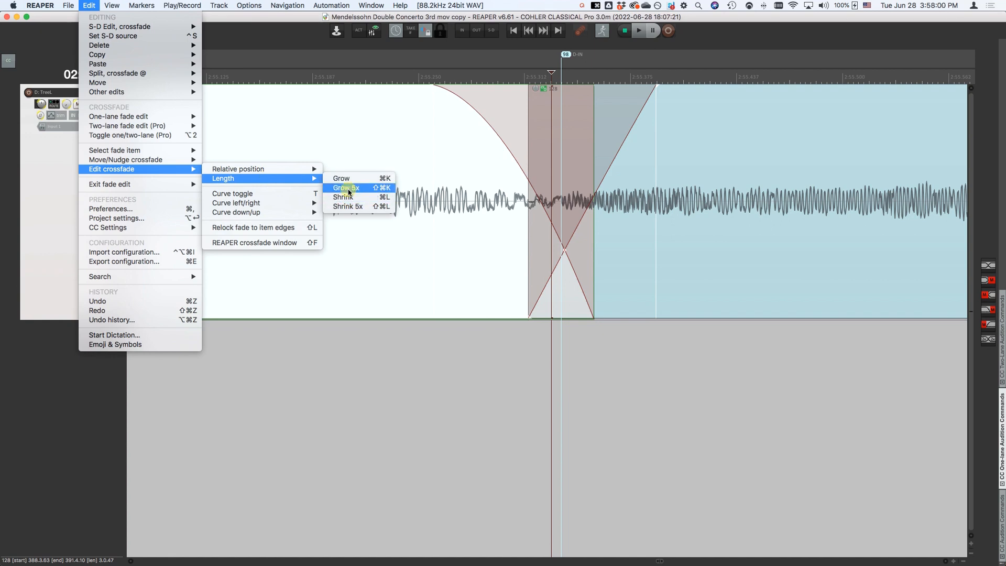
mouse_move(348, 207)
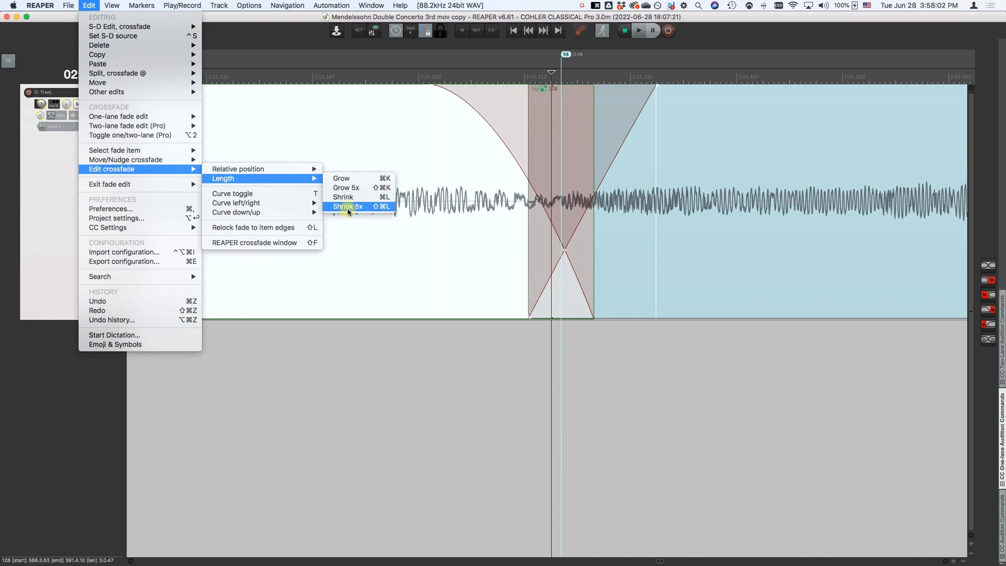
click(347, 205)
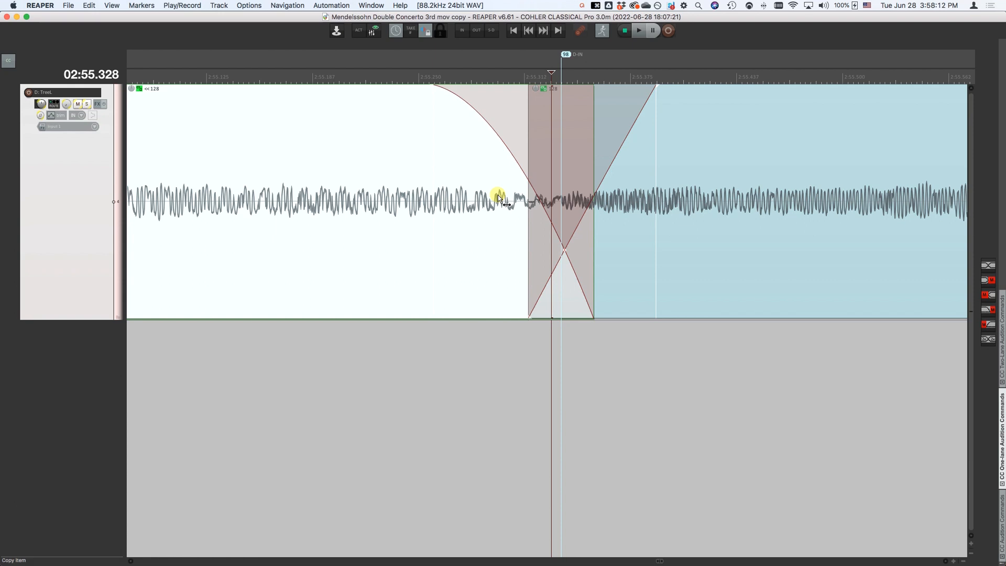
Step: Grow and shrink the crossfade with repeated Cmd+K and Cmd+L, ending wider than before
key(cmd+k)
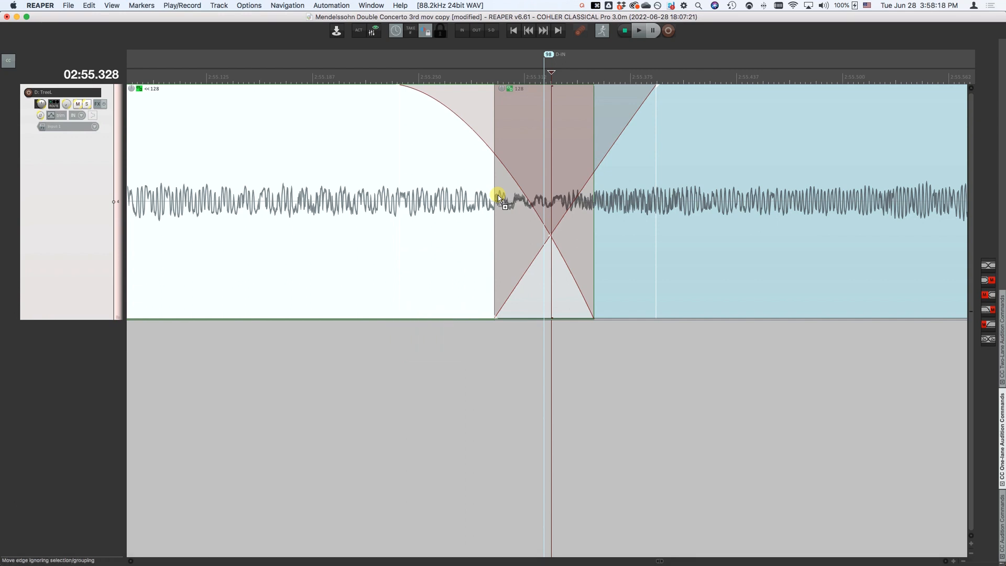
key(cmd+l)
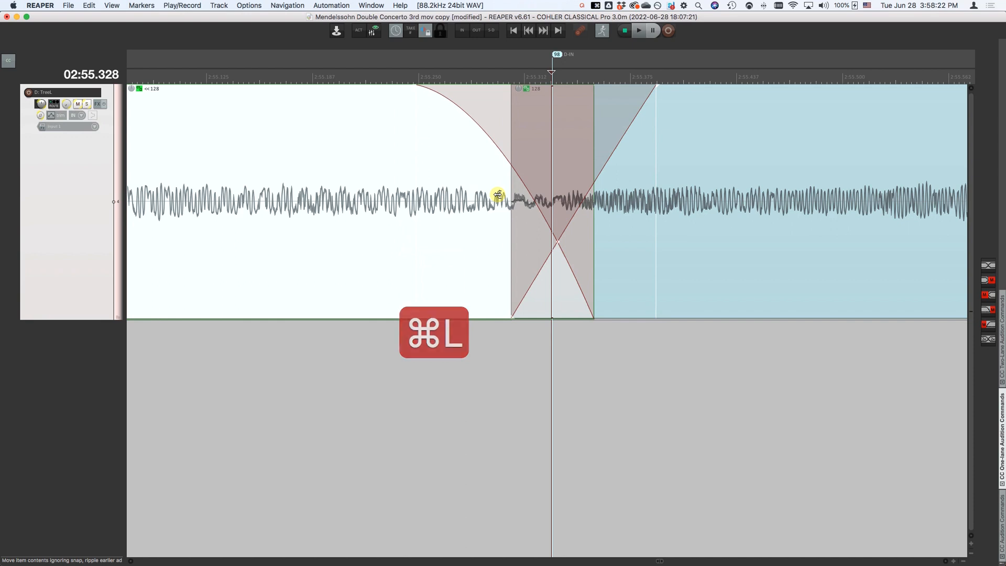
key(cmd+l)
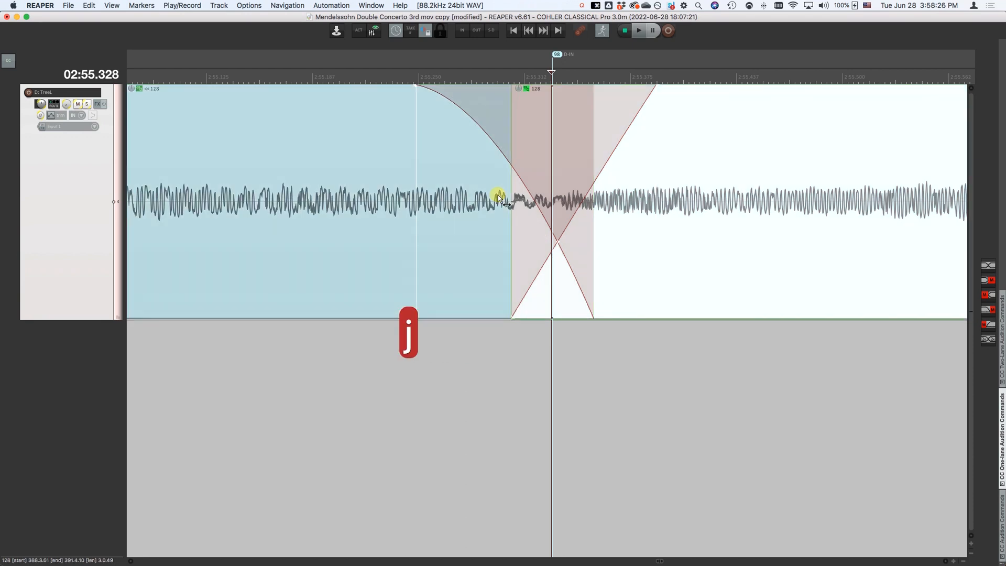
key(cmd+k)
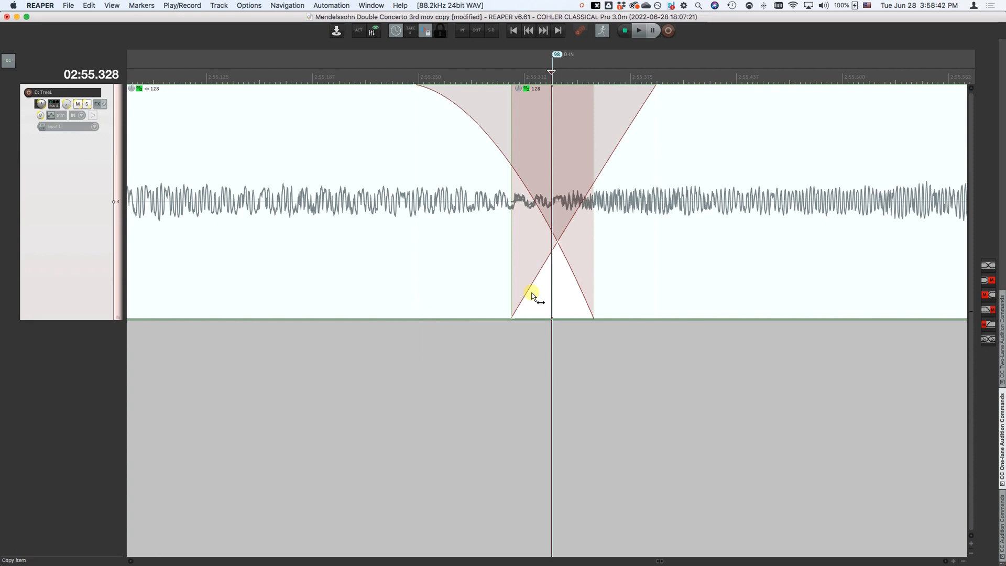
key(cmd+k)
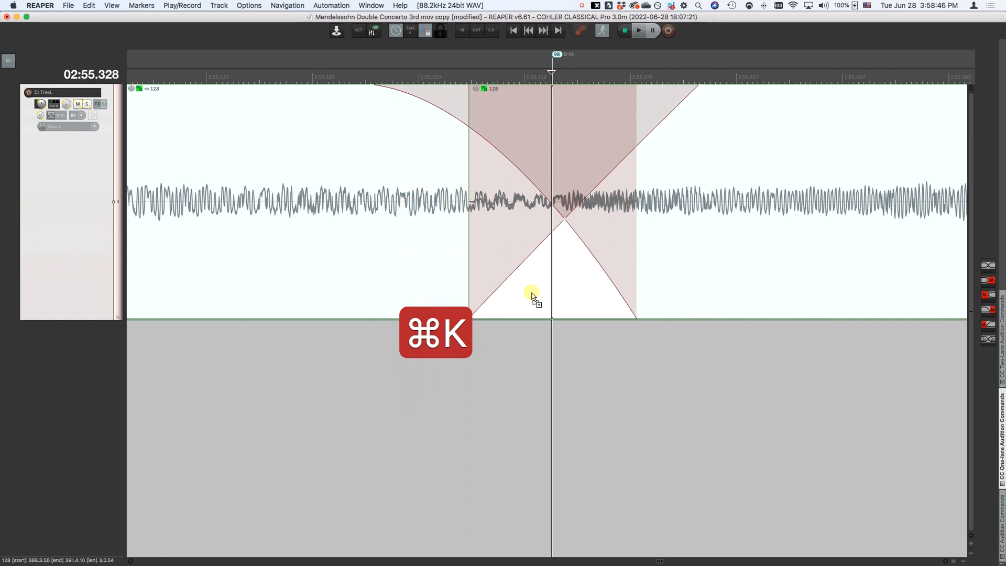
key(cmd+l)
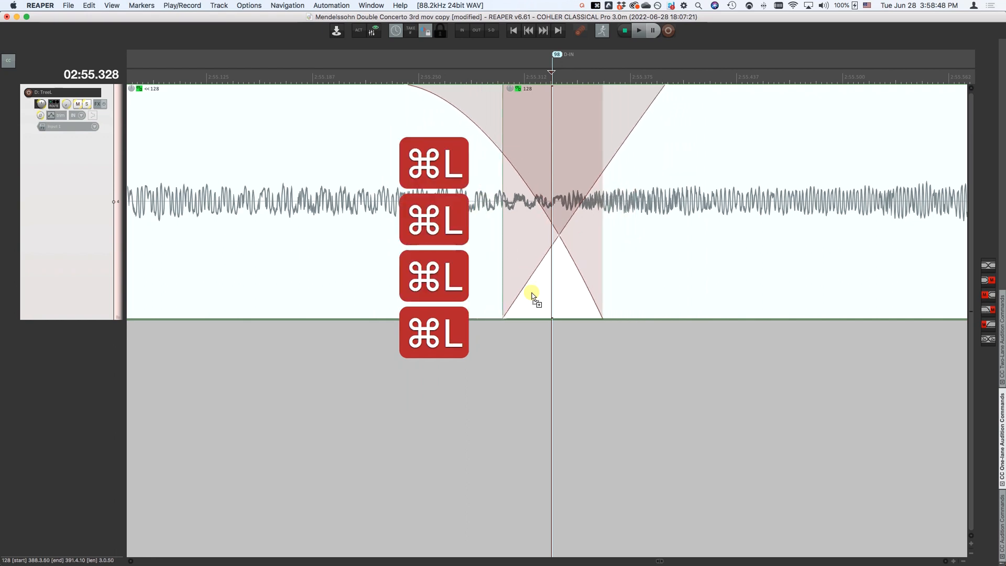
key(cmd+l)
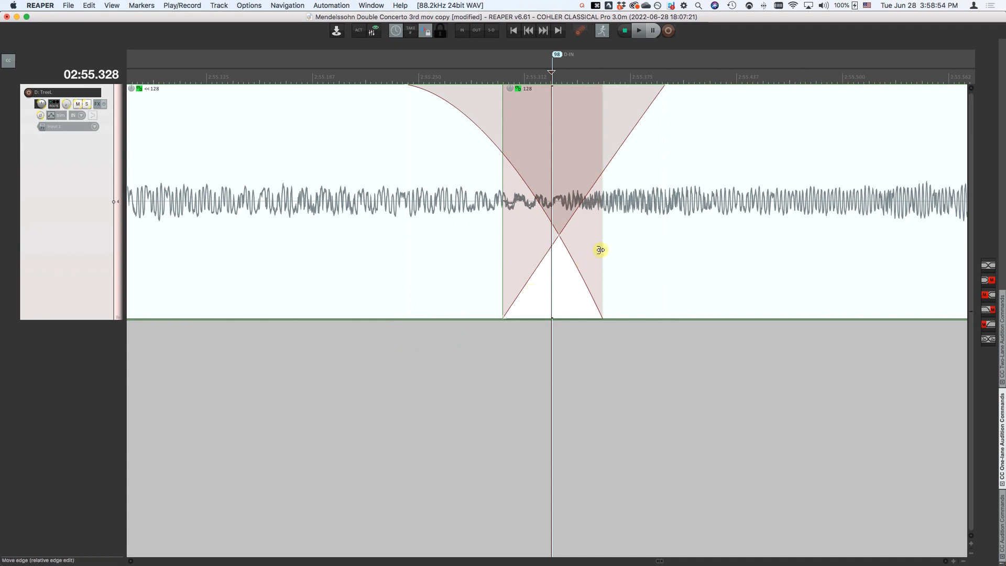
drag(600, 250, 619, 251)
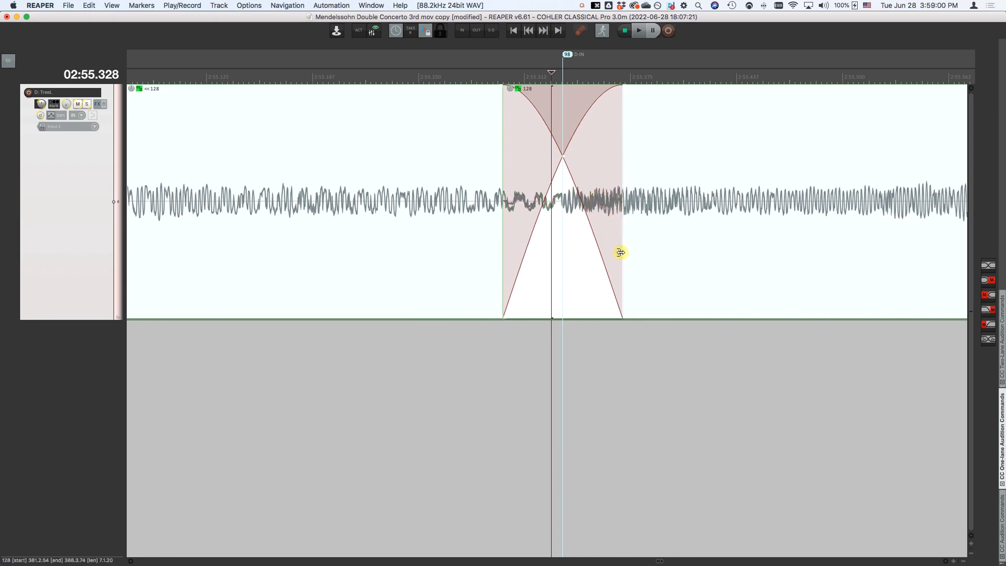
key(cmd+z)
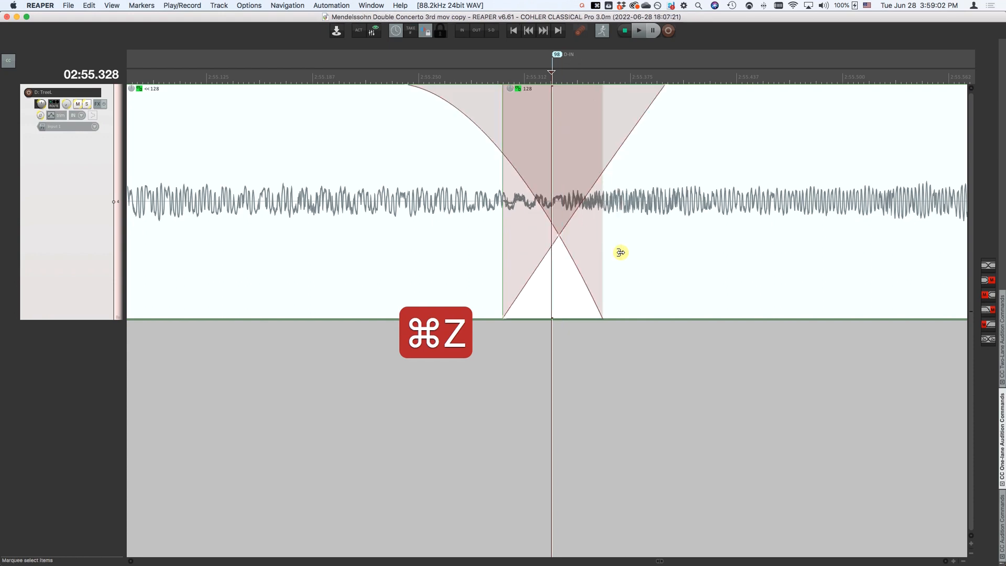
key(cmd+z)
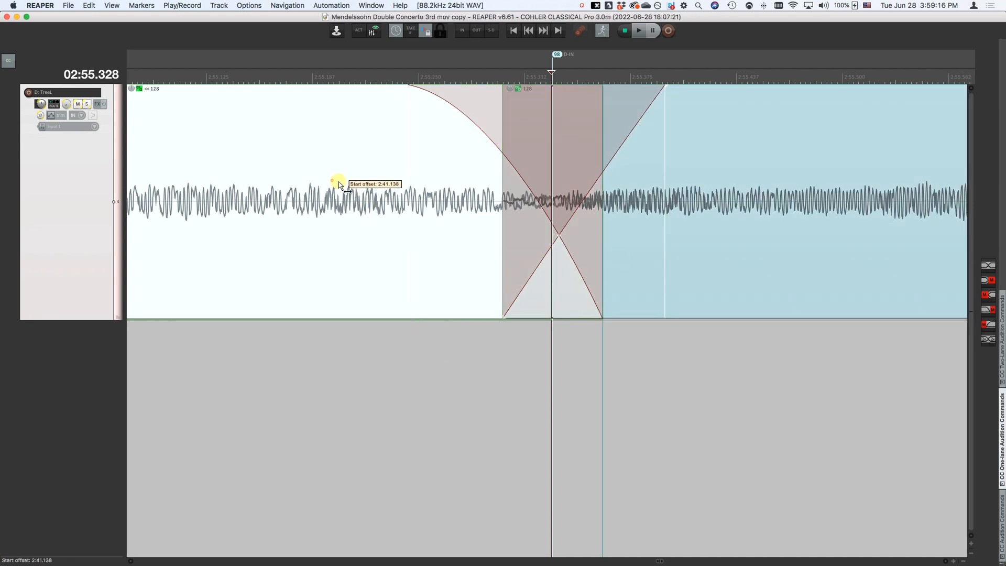
Step: Slip the incoming clip's audio leftward to change its start offset
drag(340, 185, 302, 184)
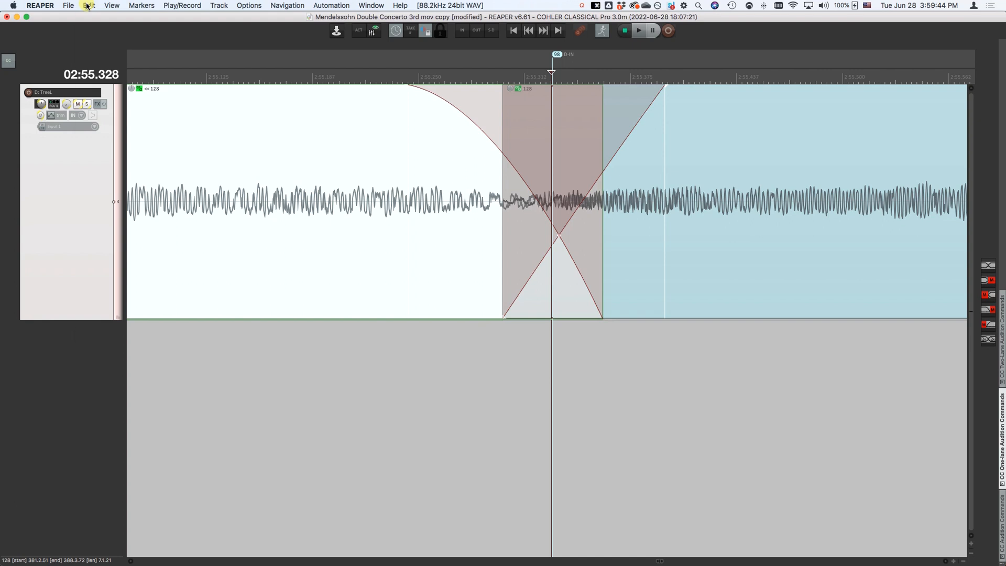
Step: Exit fade edit via Edit > Exit fade edit > Undo edits
click(89, 5)
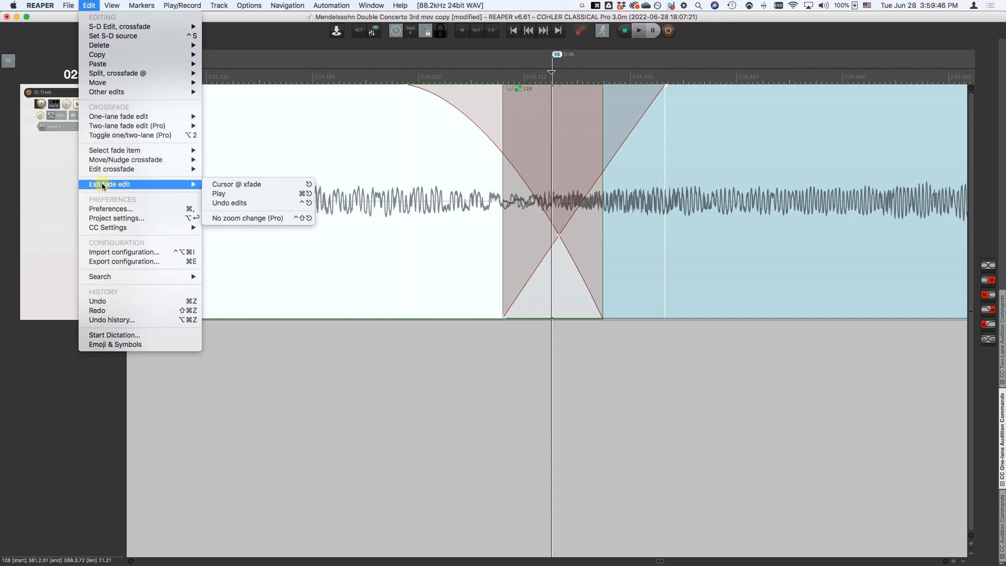
mouse_move(229, 203)
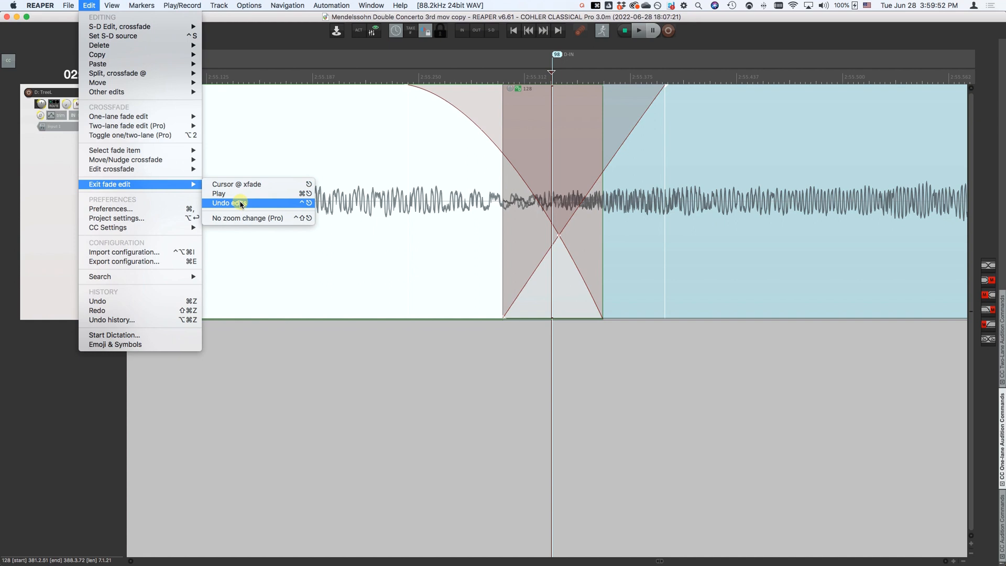
click(228, 203)
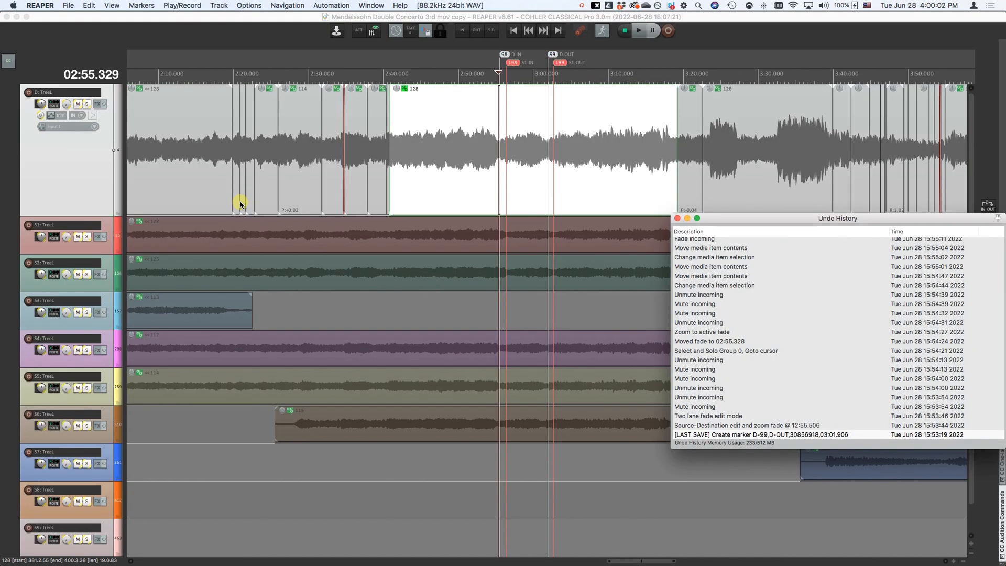
mouse_move(589, 369)
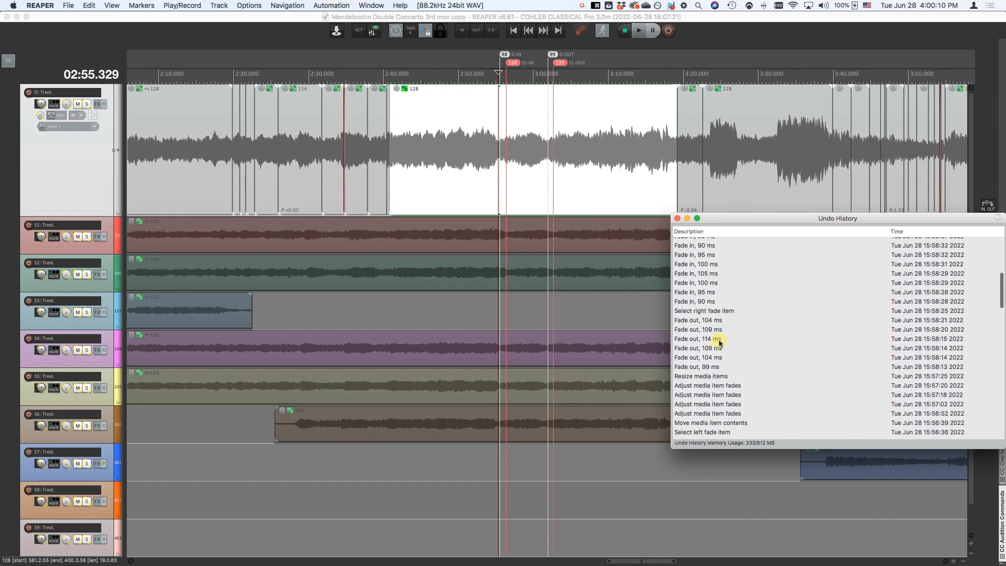
Step: Inspect the Undo History list and drag its window toward the centre
click(757, 337)
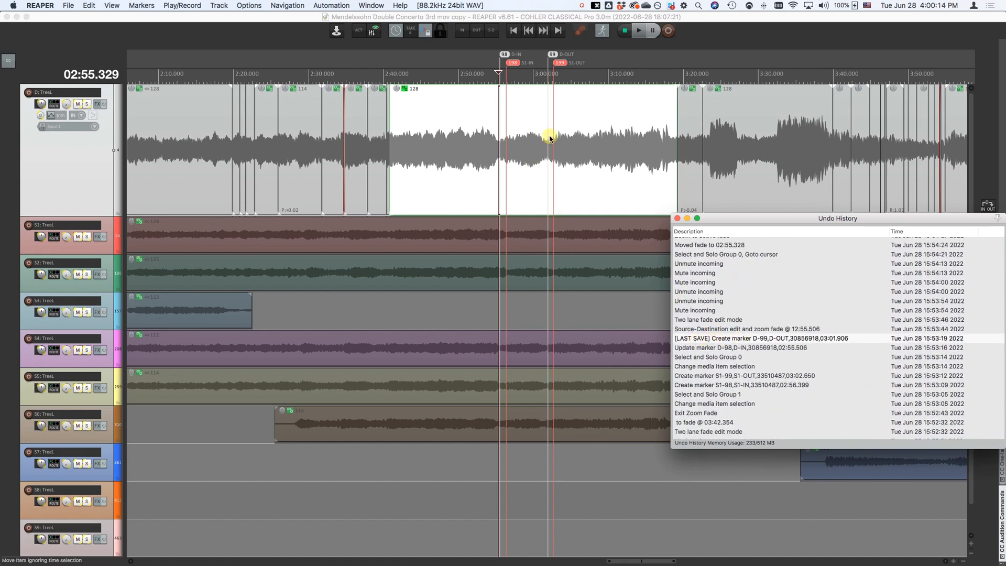
mouse_move(575, 131)
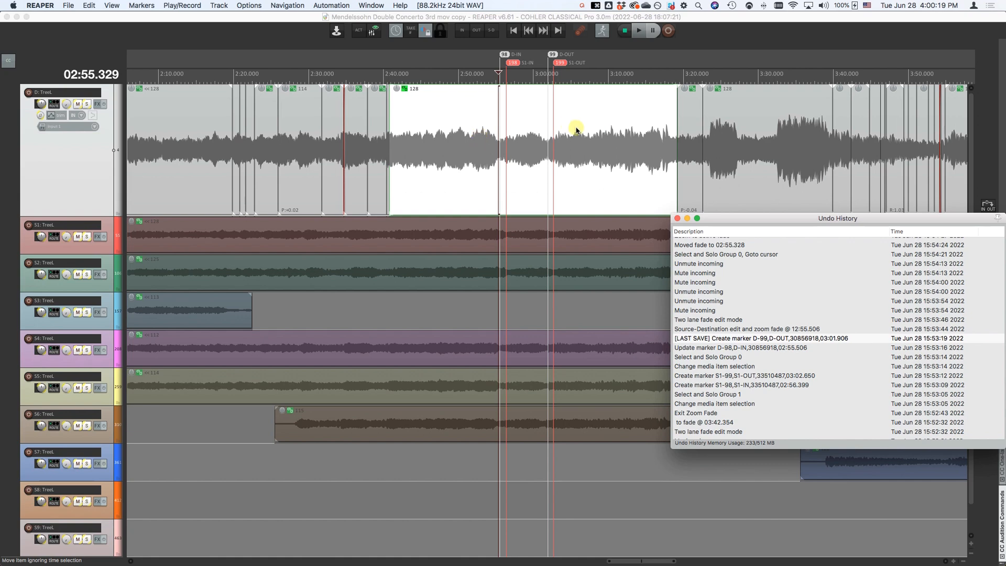
mouse_move(484, 143)
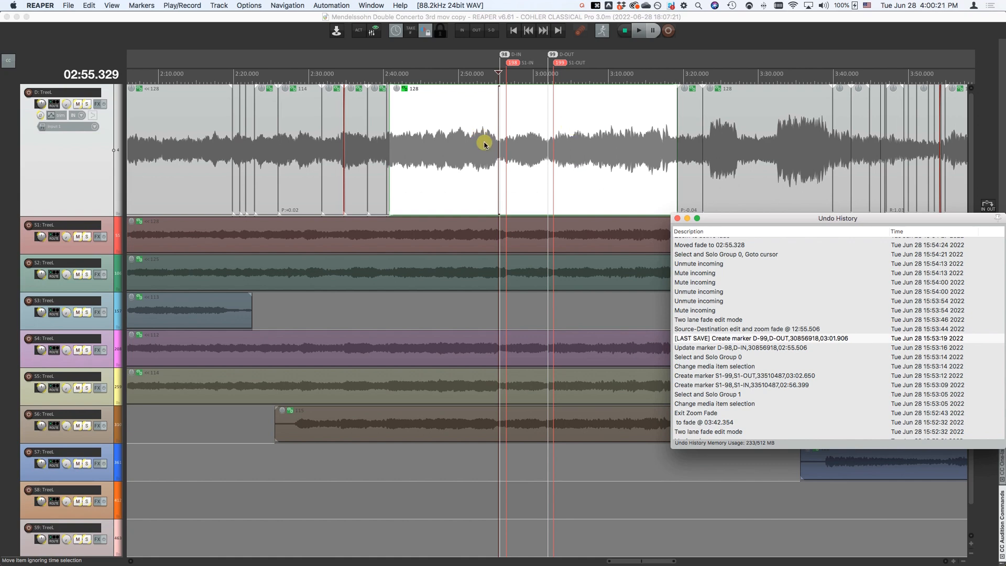
mouse_move(538, 168)
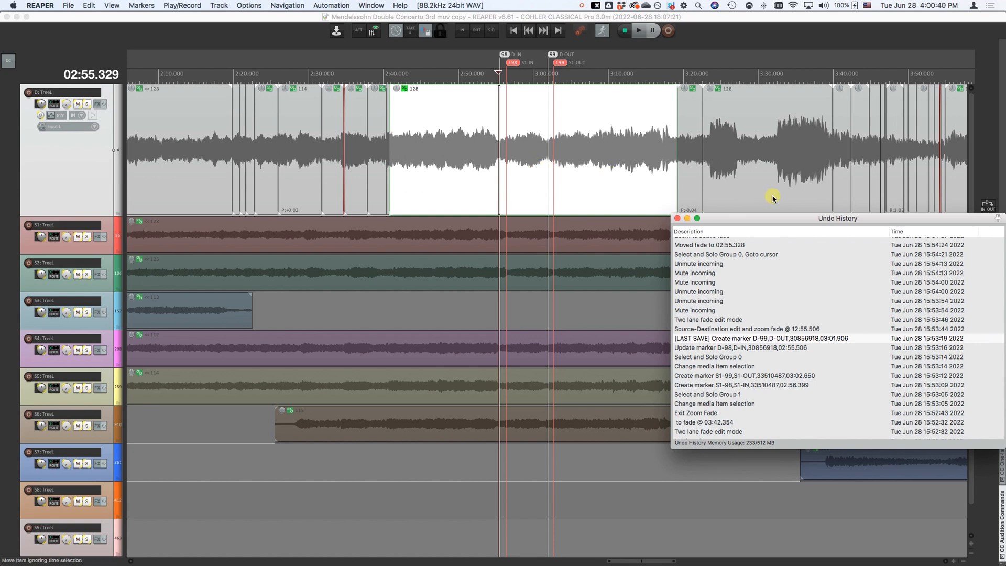
drag(837, 218, 722, 197)
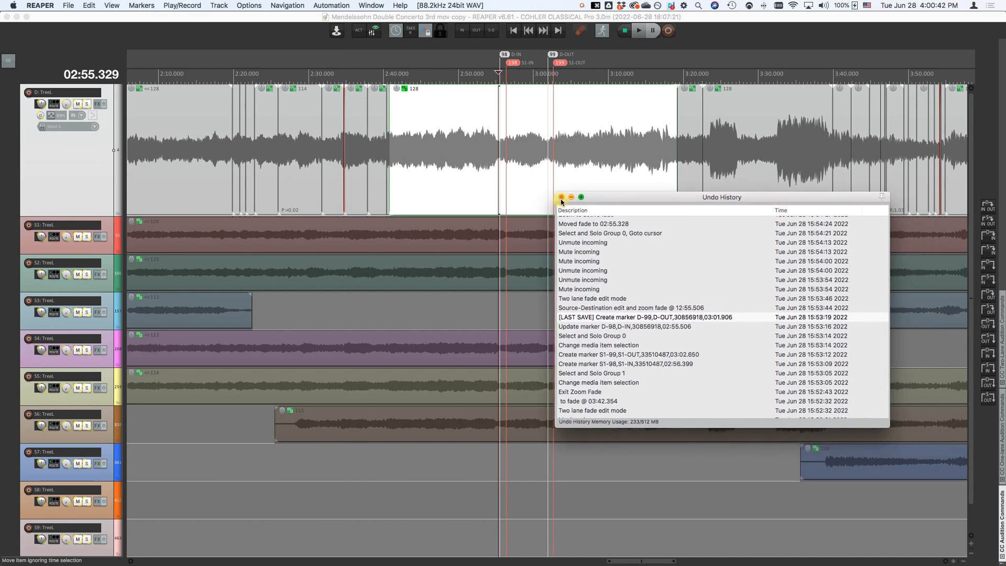